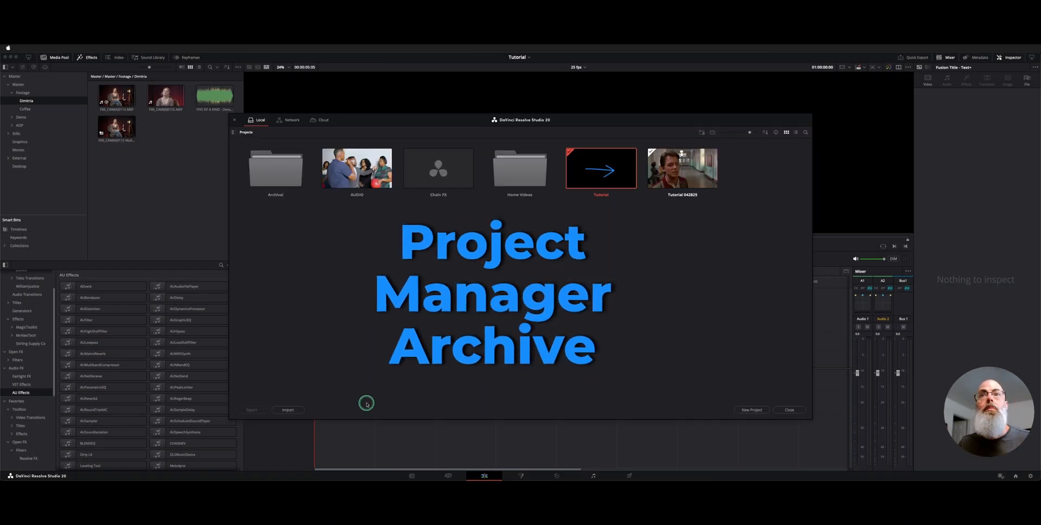
Start exporting the Chain FX project as a .dra archive from Project Manager
right_click(437, 168)
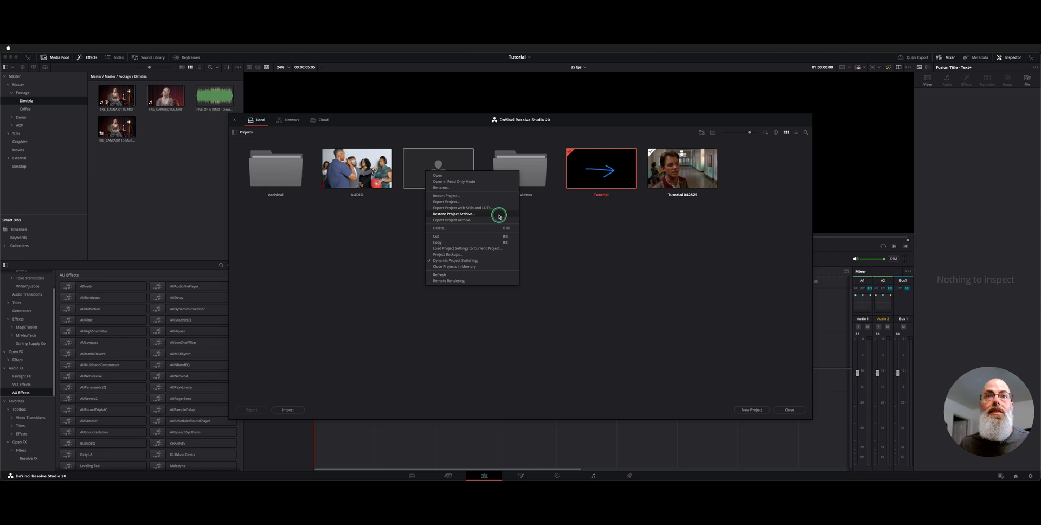
click(454, 213)
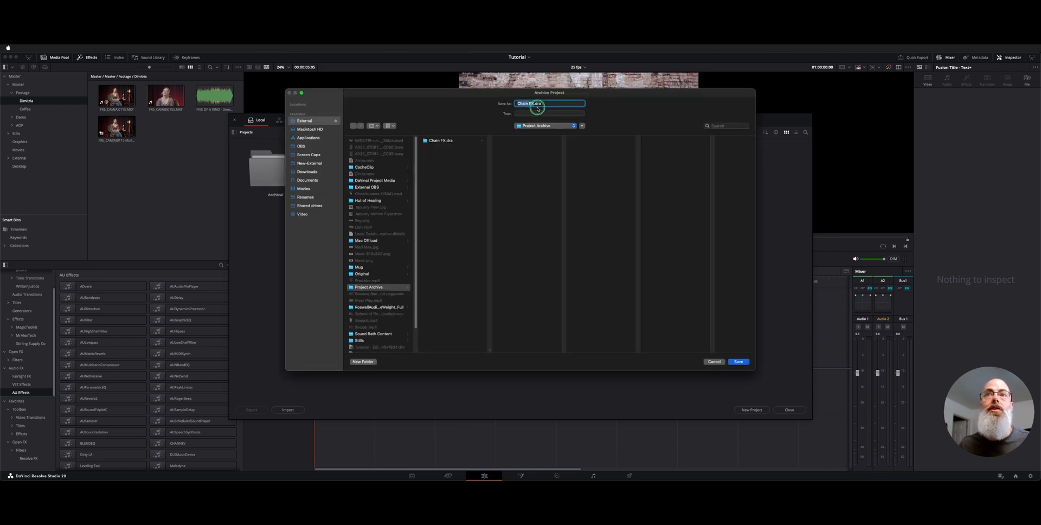
mouse_move(563, 101)
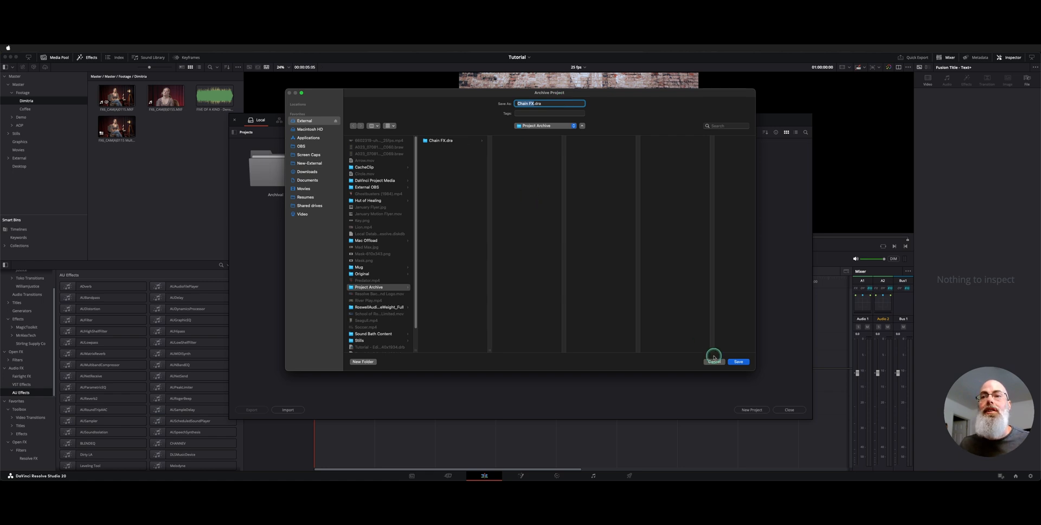
Save Chain FX.dra to Project Archive and inspect its Cache folder and project.drp in Finder
click(738, 361)
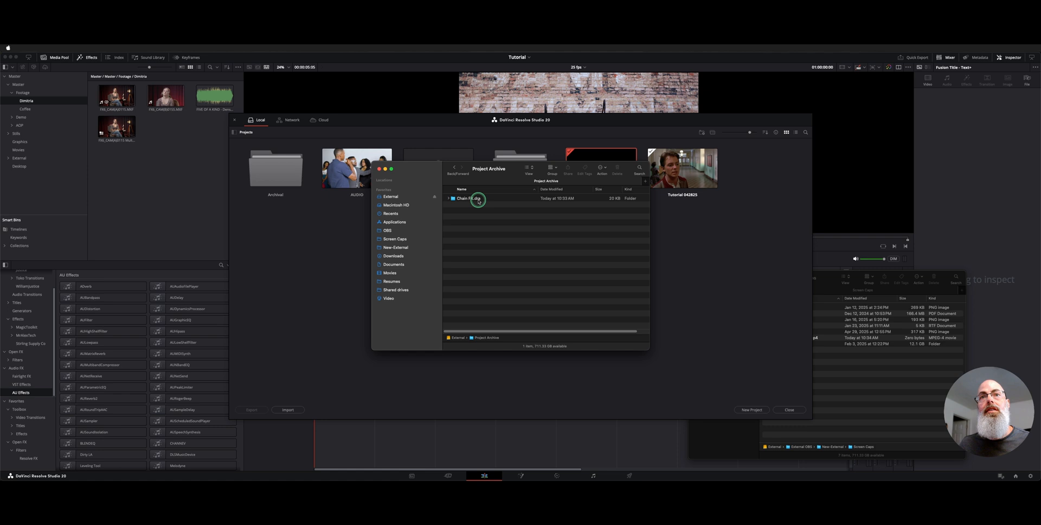
click(450, 198)
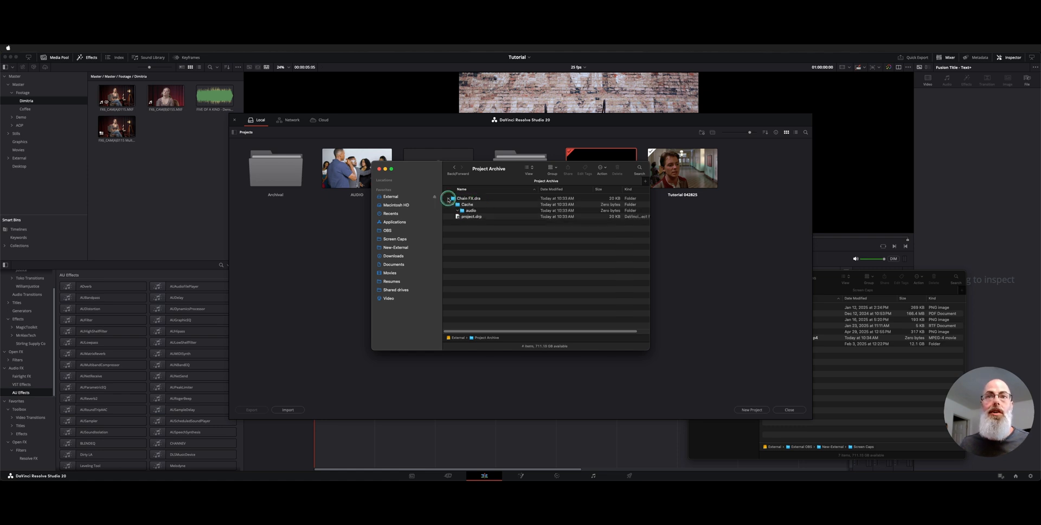
click(467, 204)
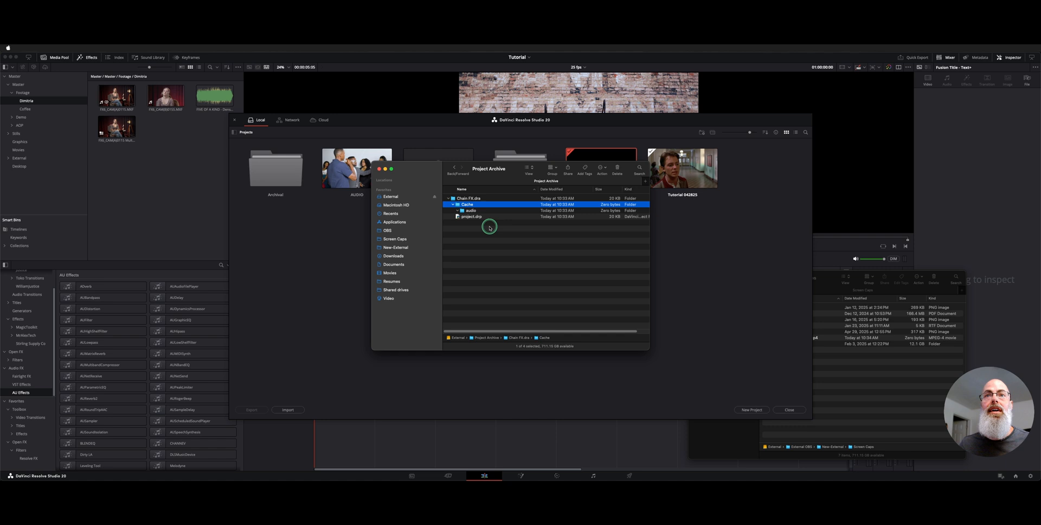
click(473, 216)
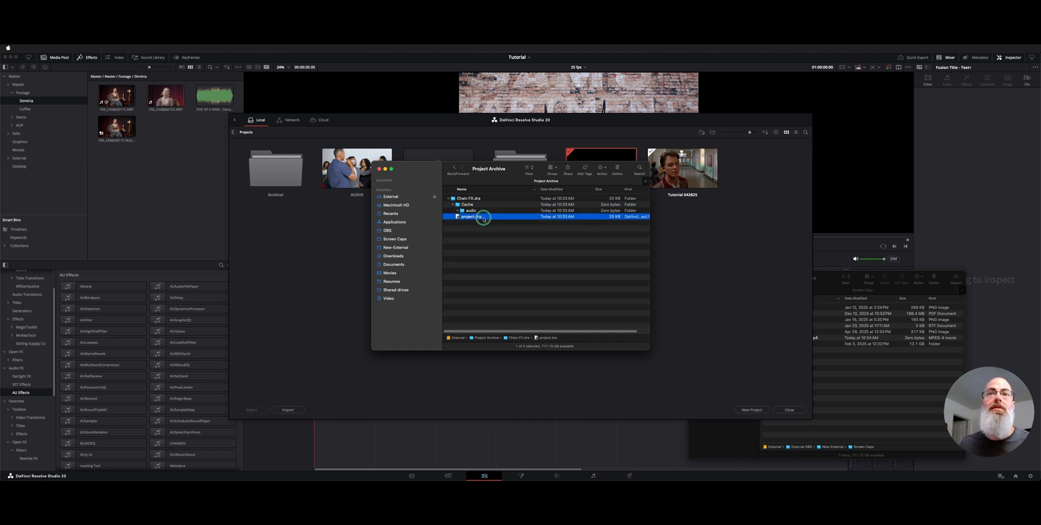
click(469, 210)
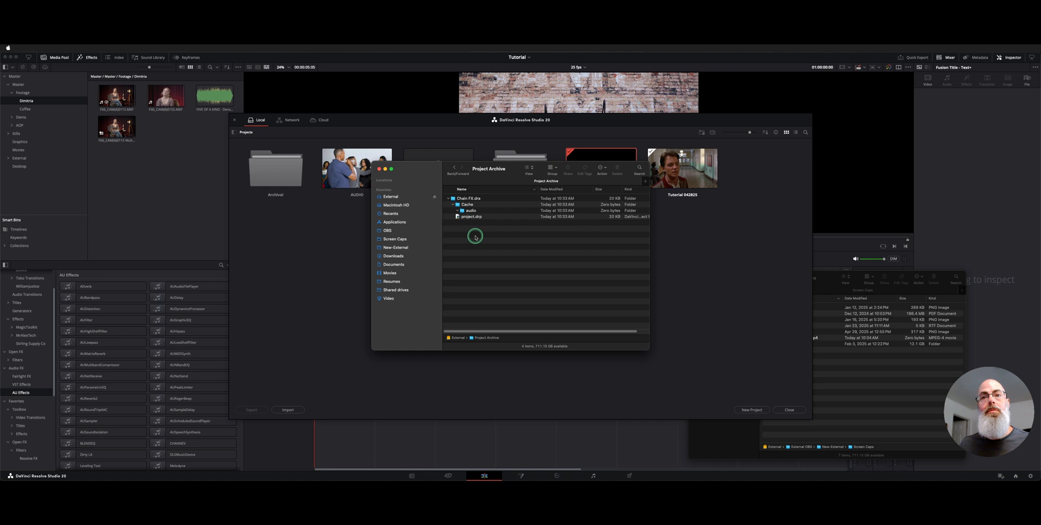
mouse_move(504, 260)
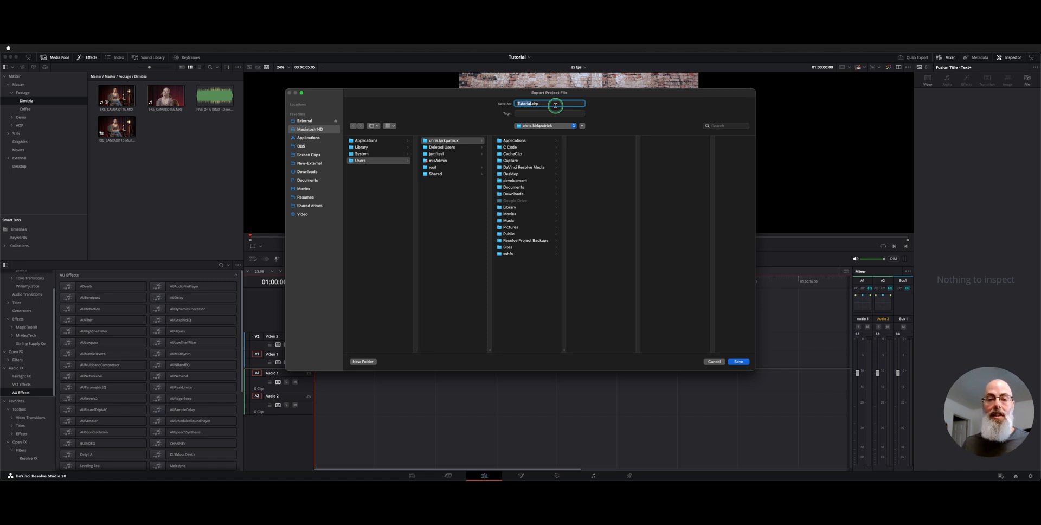
mouse_move(607, 199)
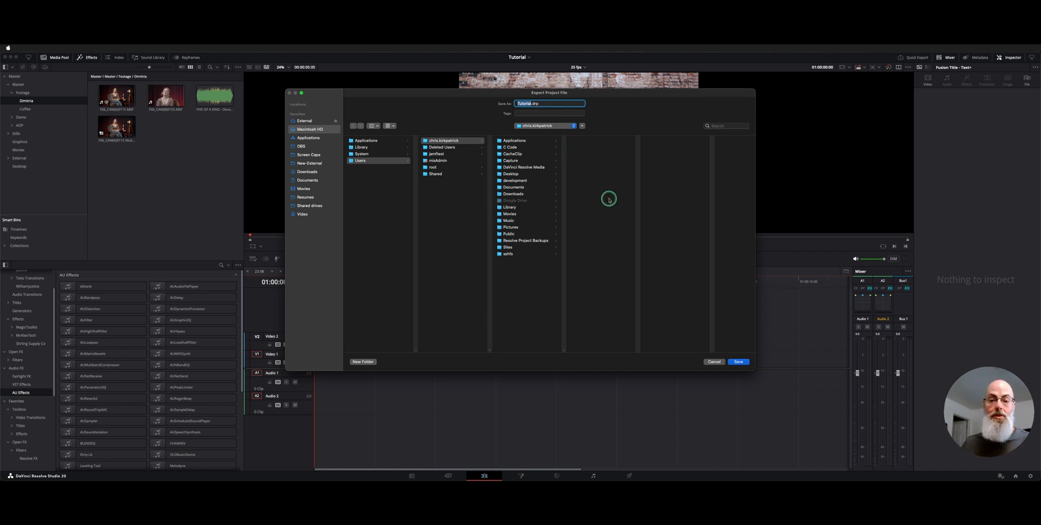
Save the Tutorial project export as Tutorial.drp
click(713, 361)
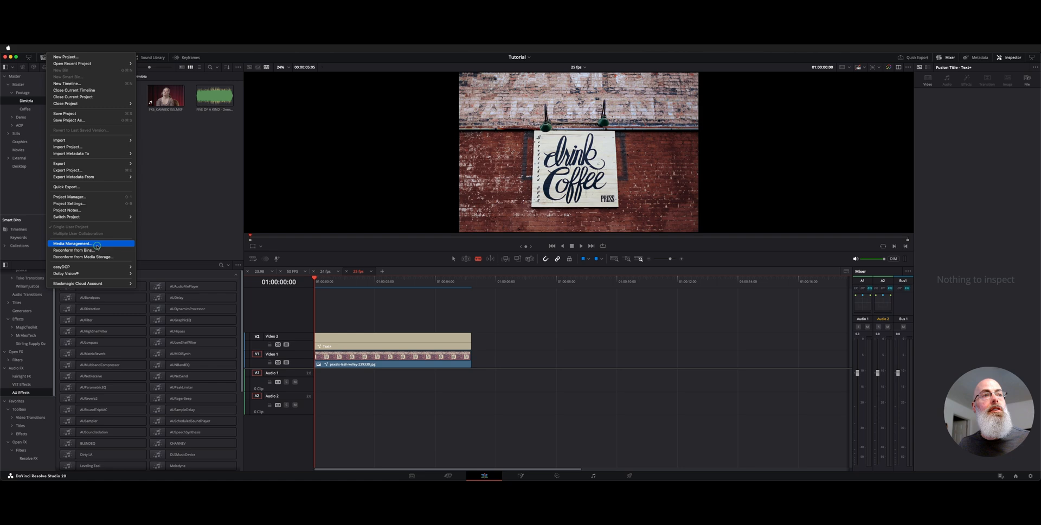
Bring up Media Management for the entire Tutorial project
click(71, 243)
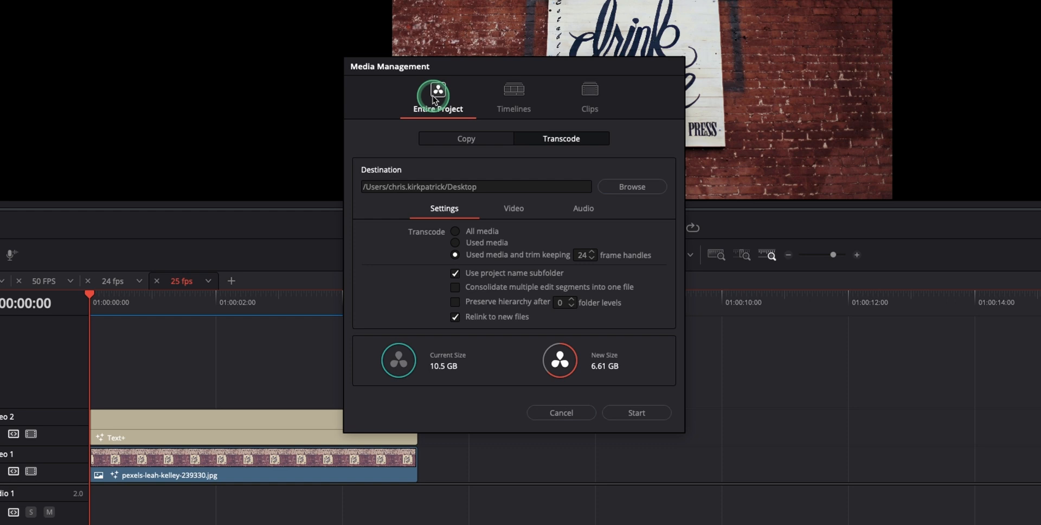
mouse_move(541, 91)
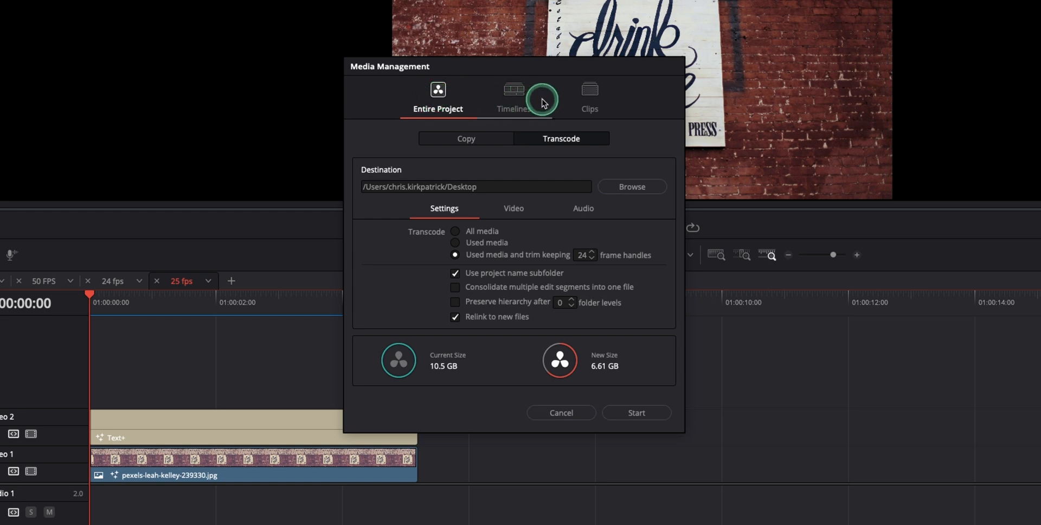
mouse_move(466, 139)
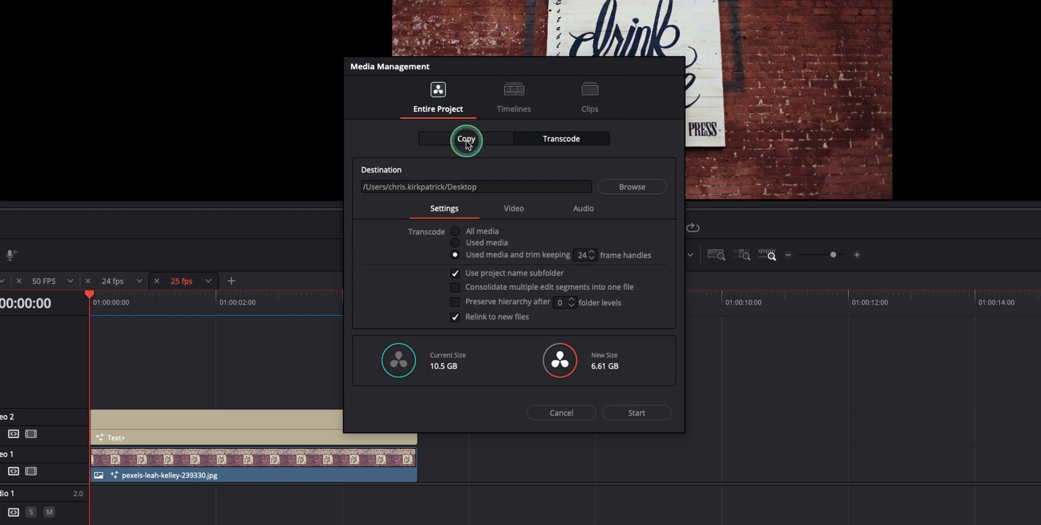
Set Media Management to copy used media trimmed with 24-frame handles, relinking to new files
click(561, 139)
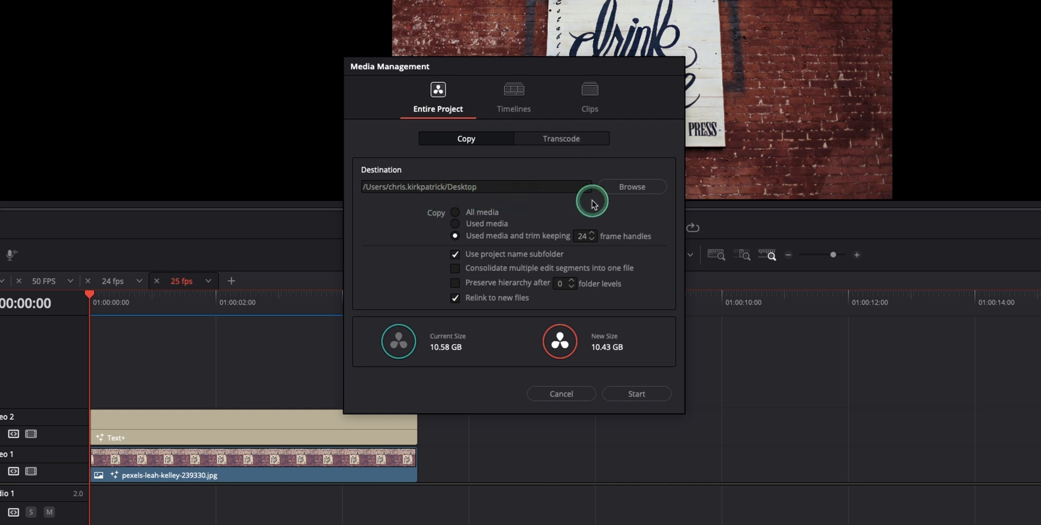
mouse_move(434, 219)
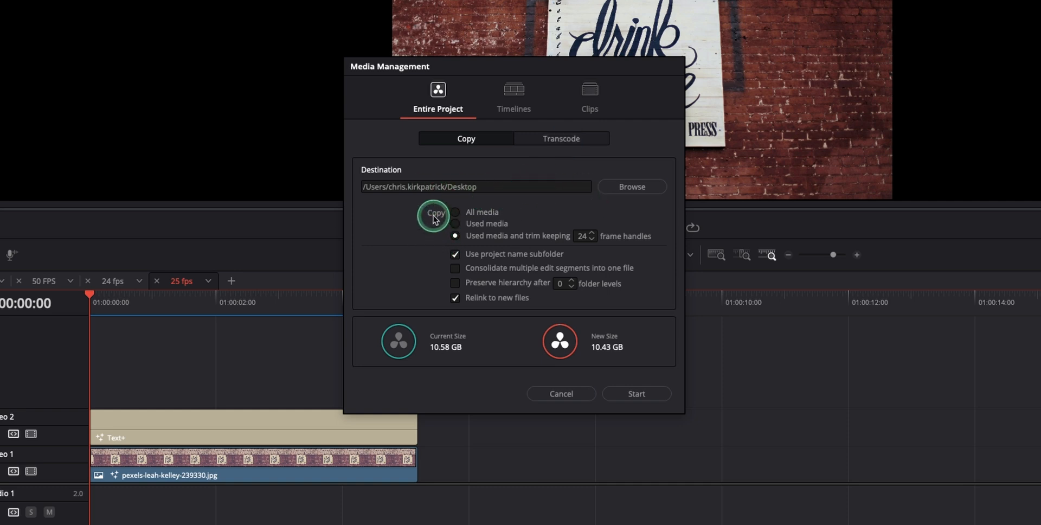
click(454, 211)
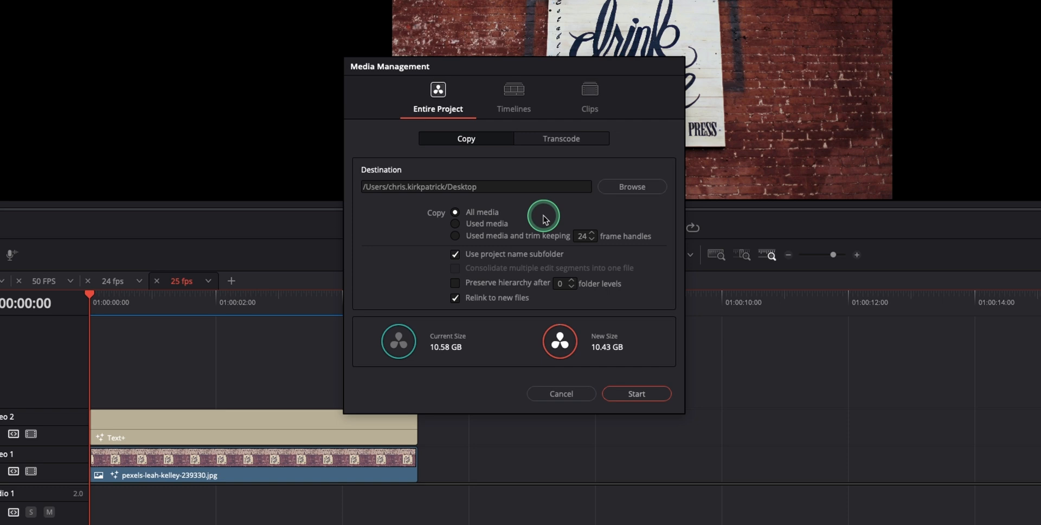
mouse_move(490, 228)
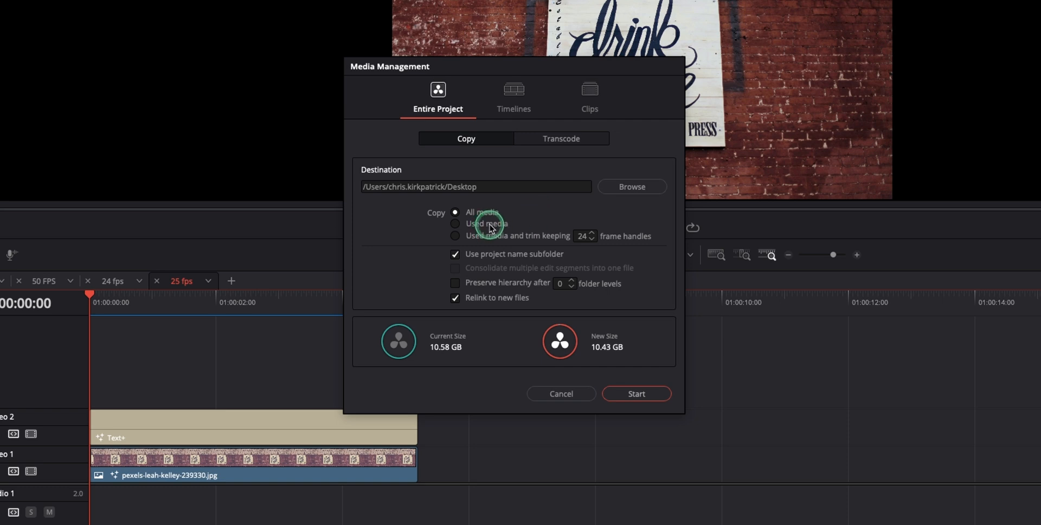
click(455, 223)
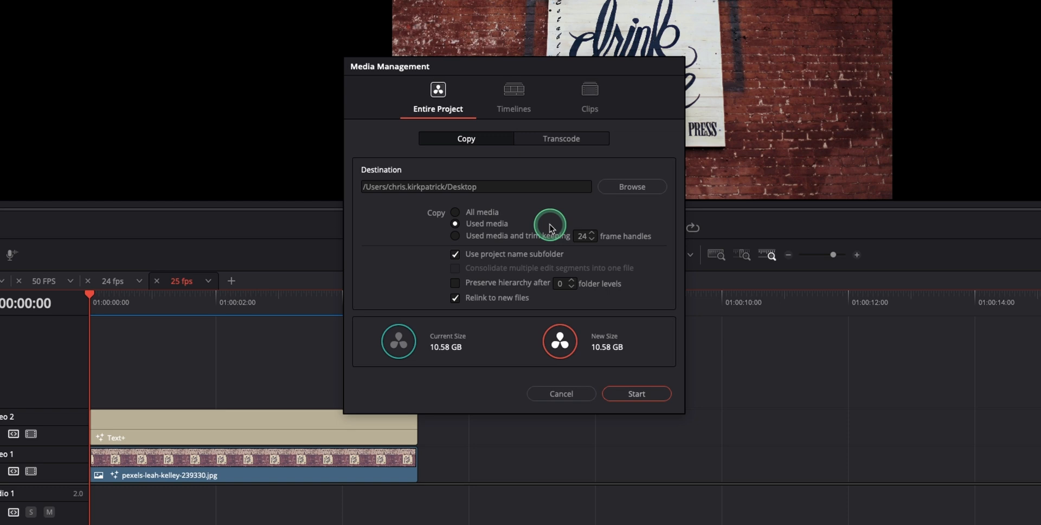
click(455, 236)
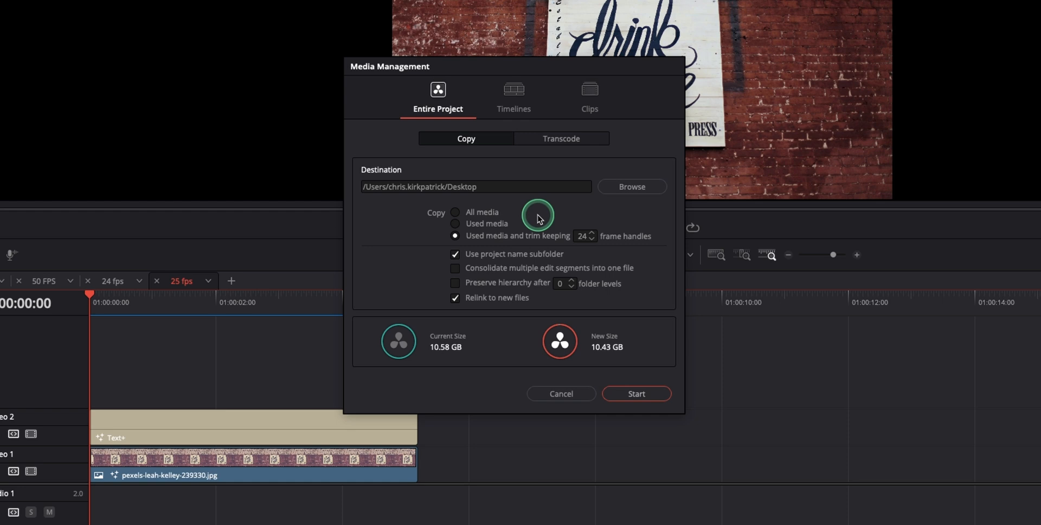
mouse_move(513, 254)
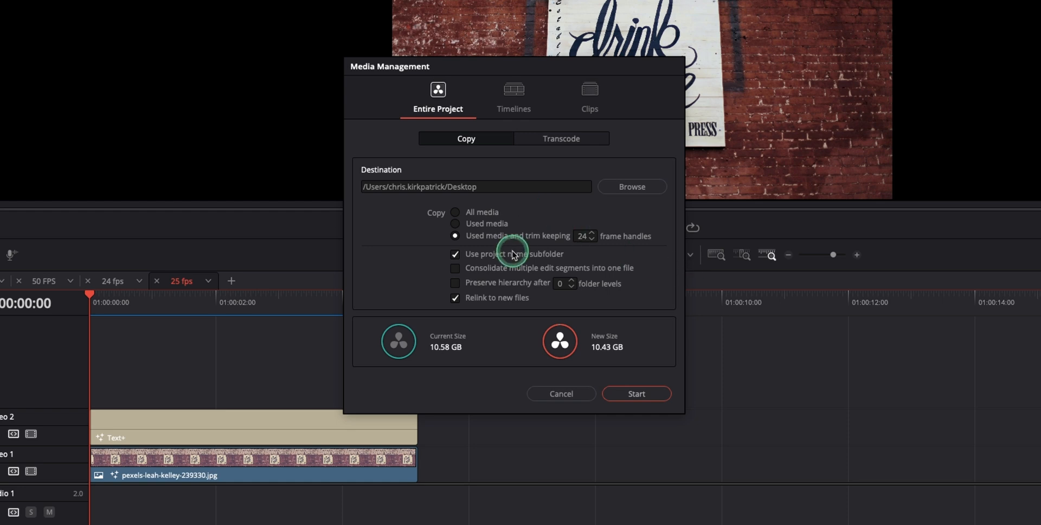
mouse_move(510, 299)
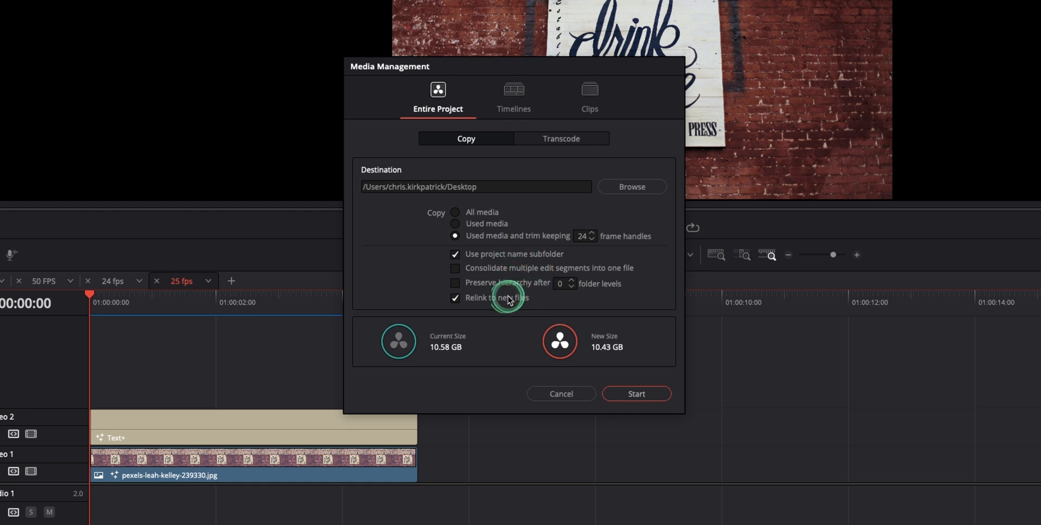
mouse_move(529, 305)
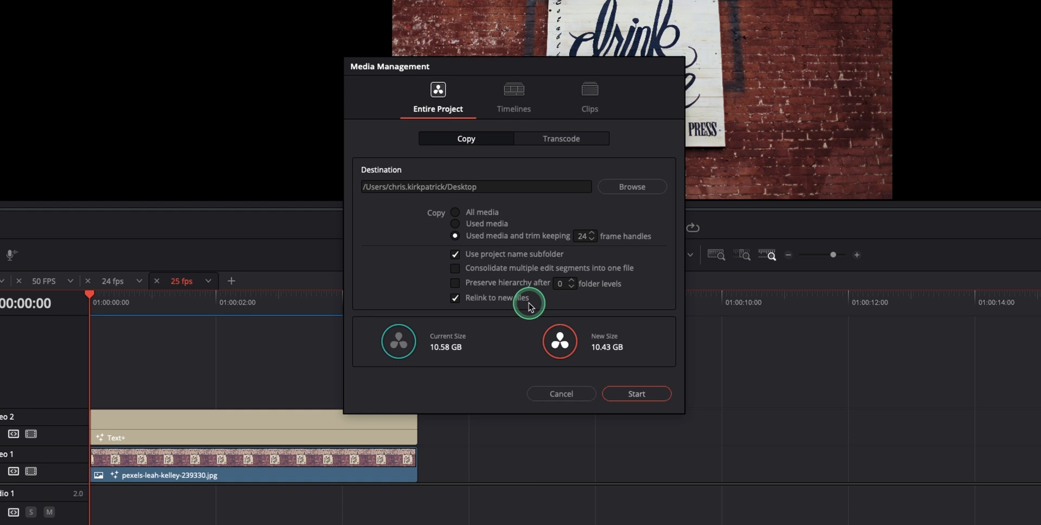
mouse_move(525, 329)
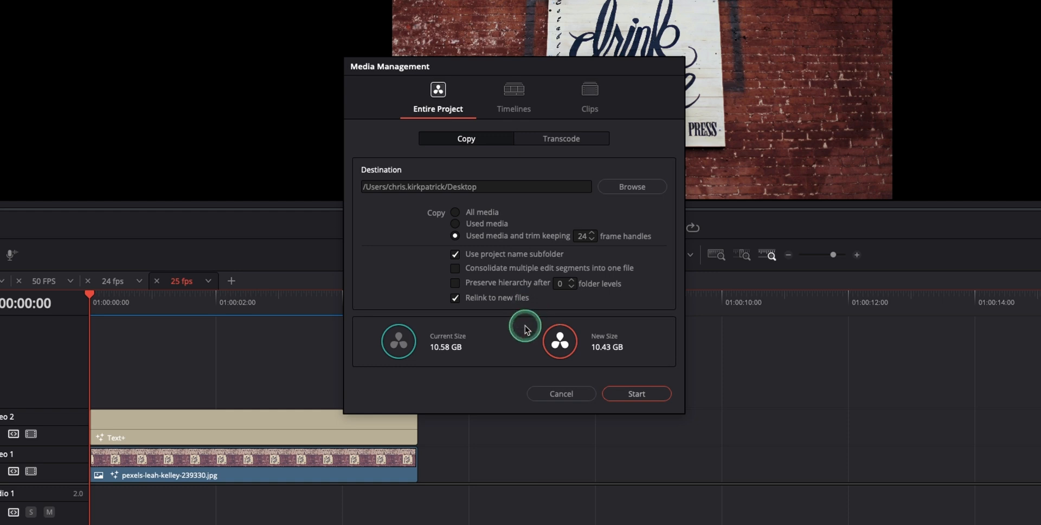
mouse_move(513, 383)
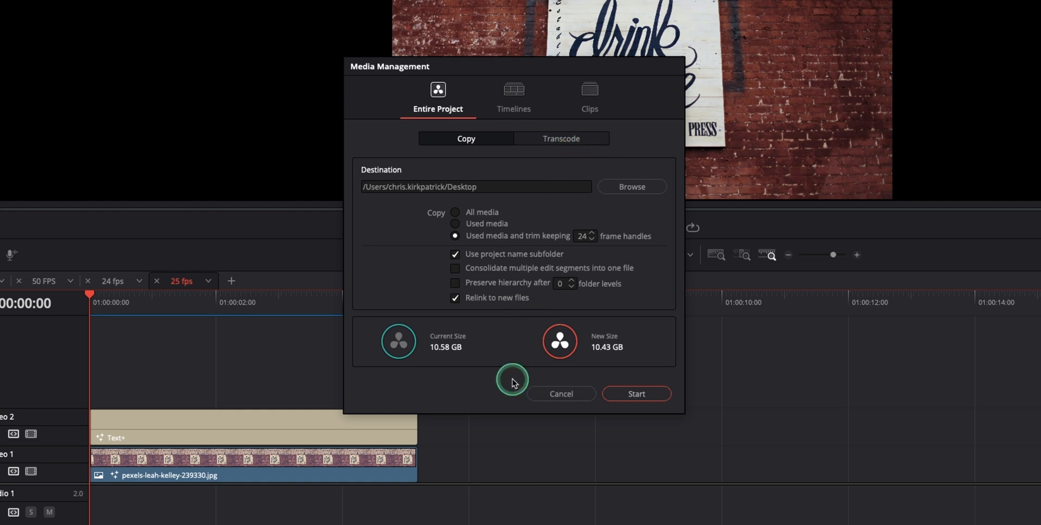
mouse_move(508, 379)
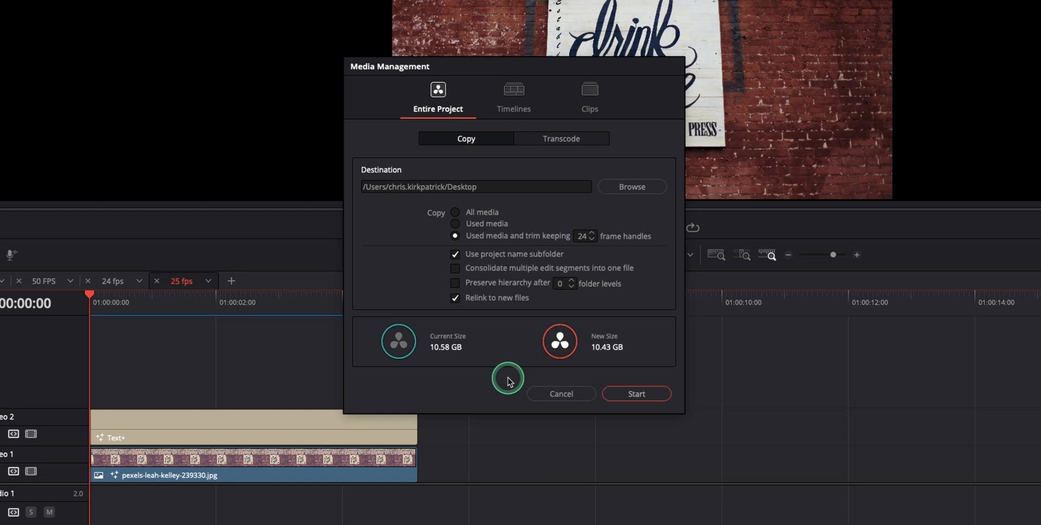
click(561, 139)
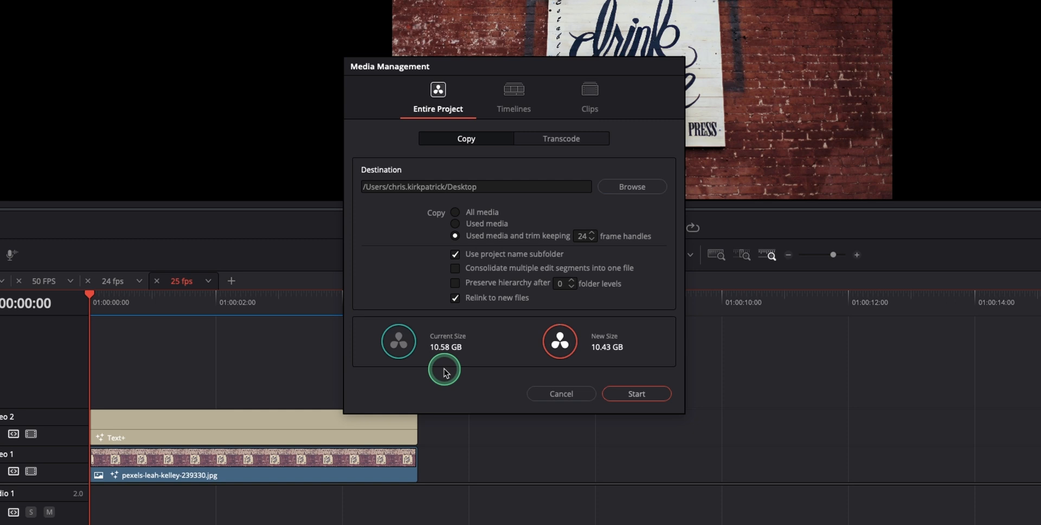
mouse_move(626, 364)
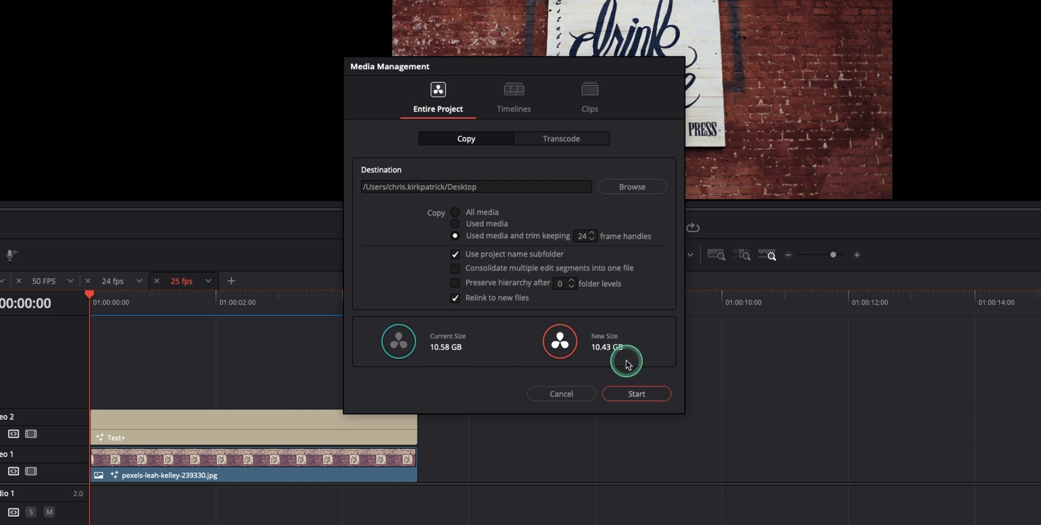
Return to transcoding and render the video at source resolution, estimating 6.61 GB
click(561, 139)
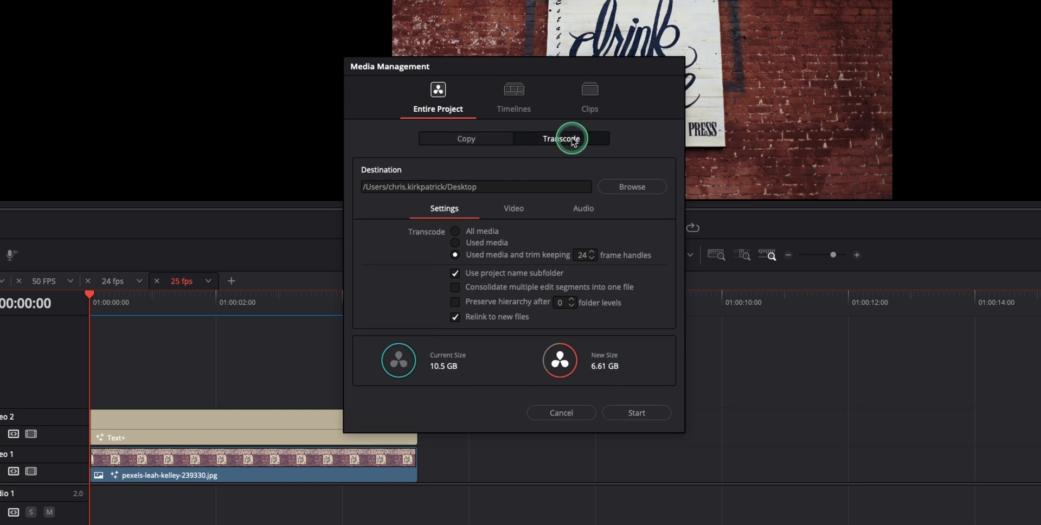
mouse_move(475, 381)
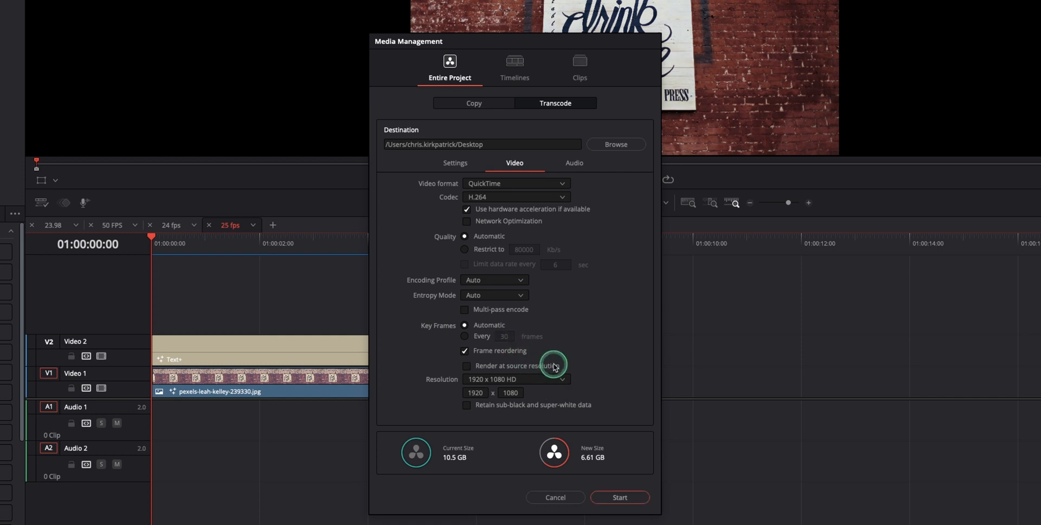
click(516, 379)
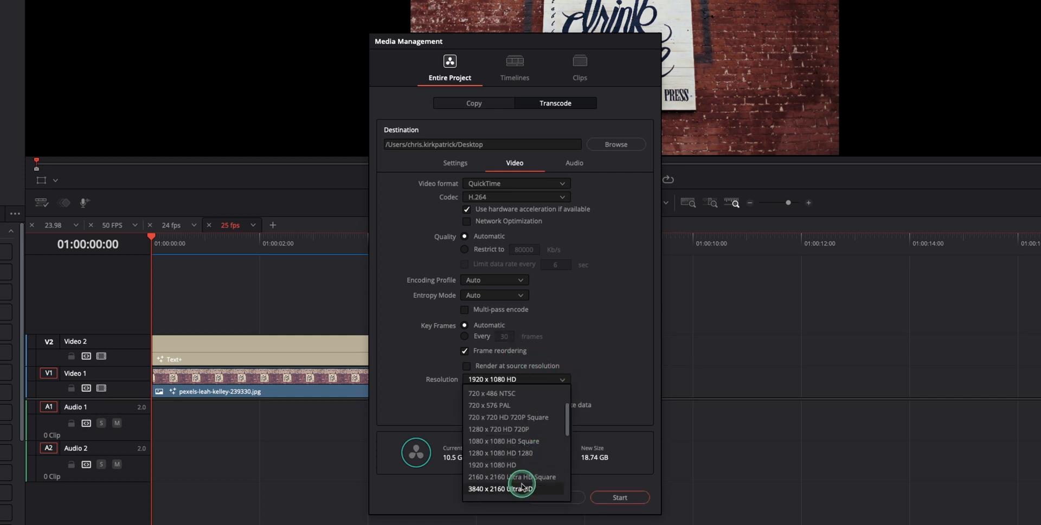
click(504, 488)
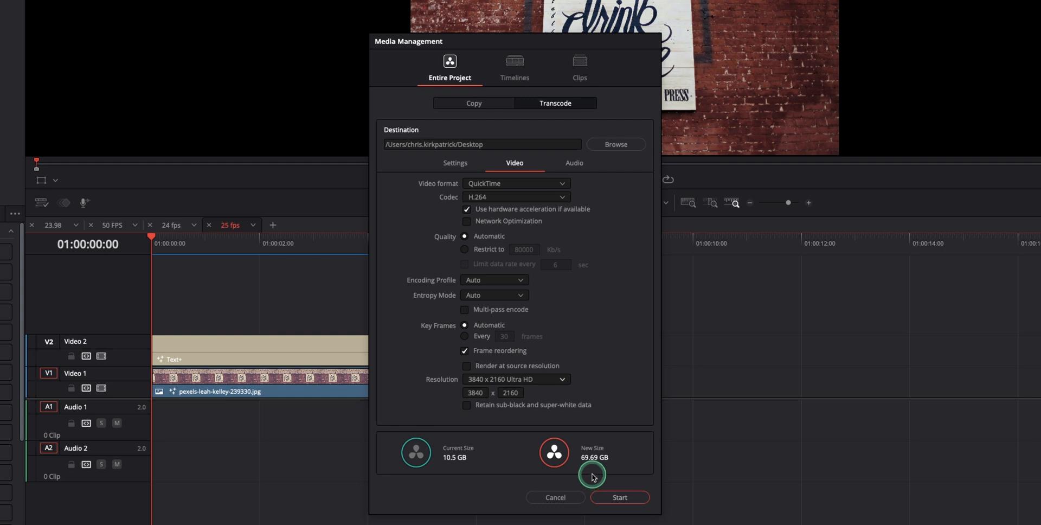
mouse_move(502, 437)
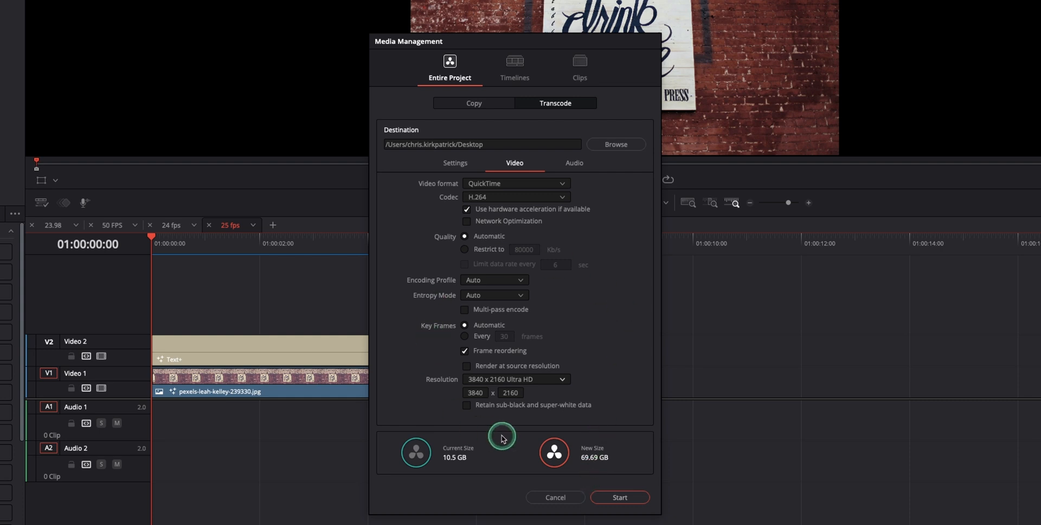
mouse_move(564, 372)
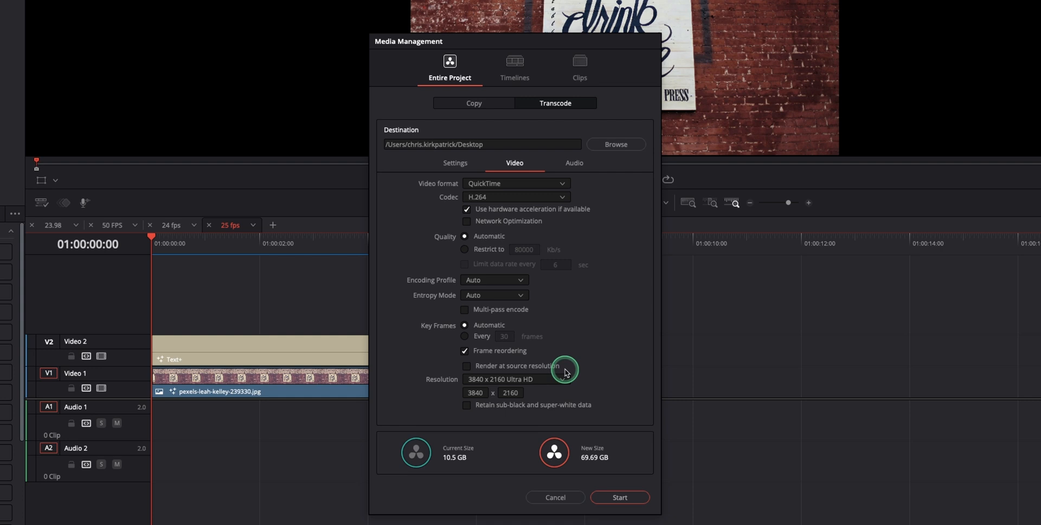
mouse_move(542, 370)
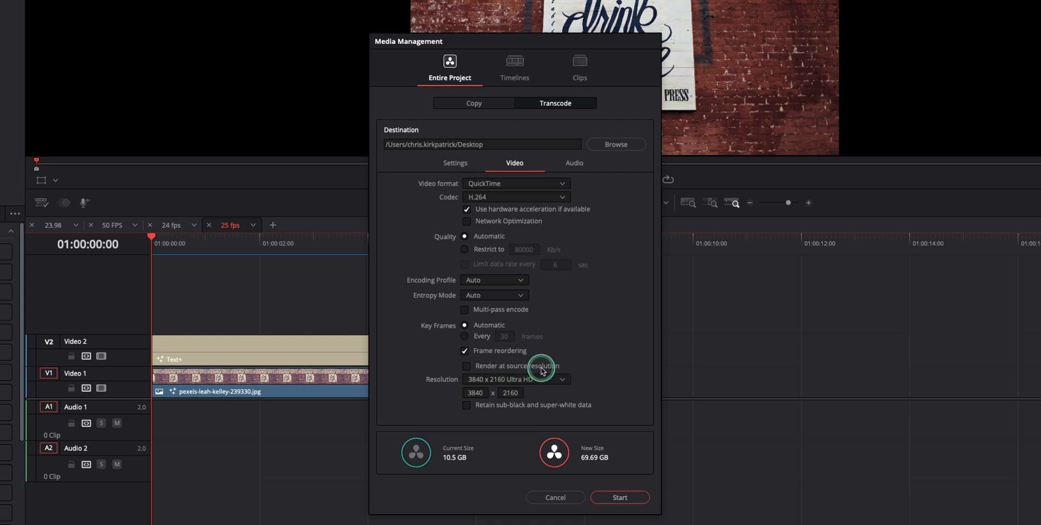
click(466, 366)
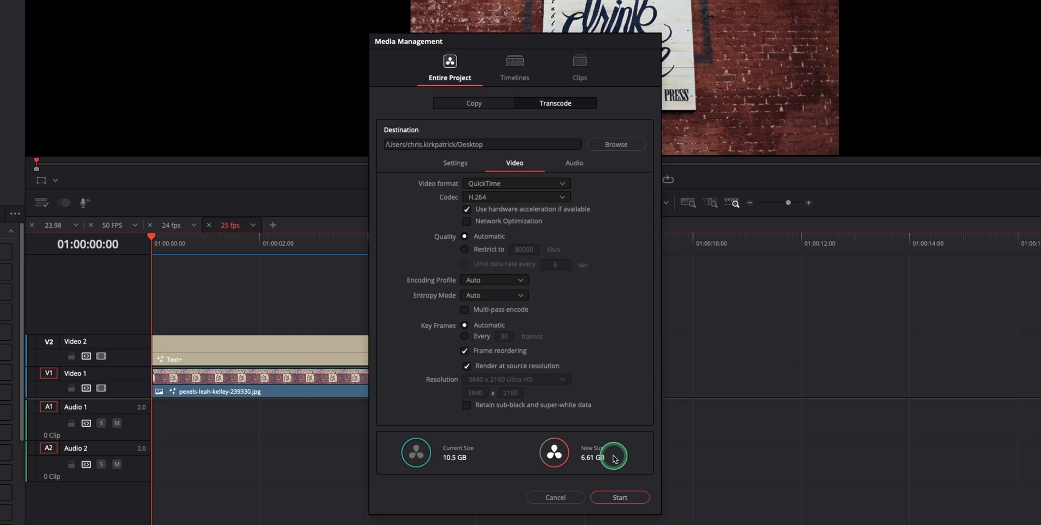
mouse_move(612, 330)
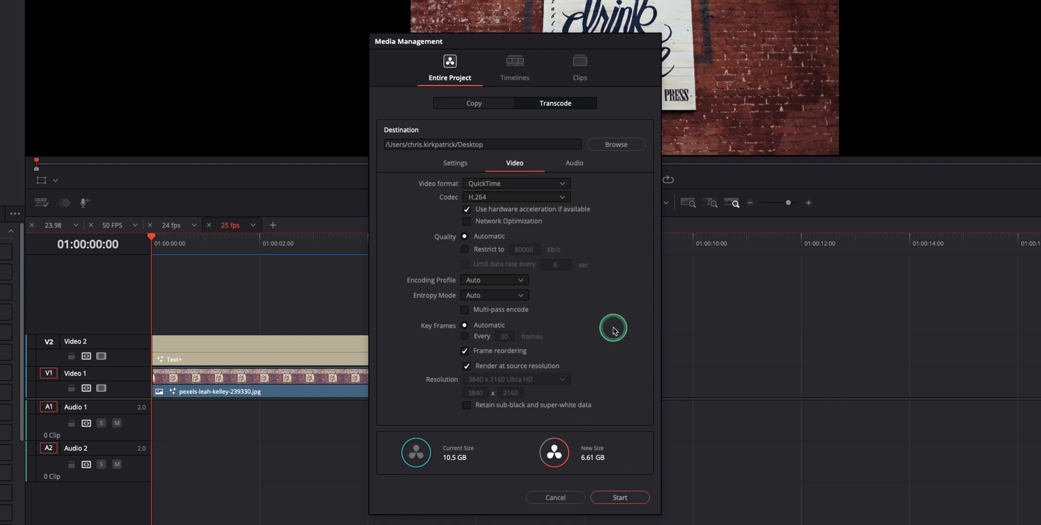
Review the audio transcode settings, keeping Linear PCM at 24-bit
click(574, 162)
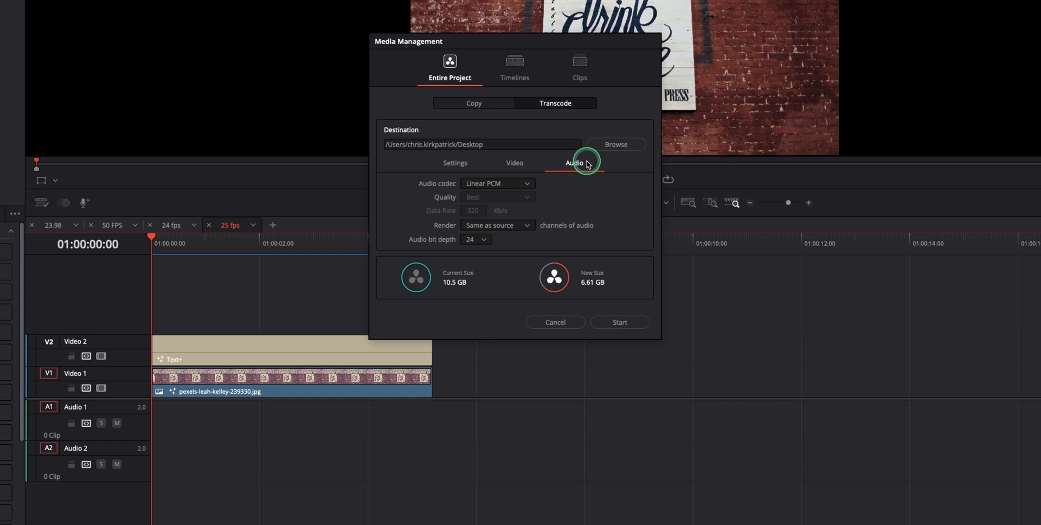
click(497, 184)
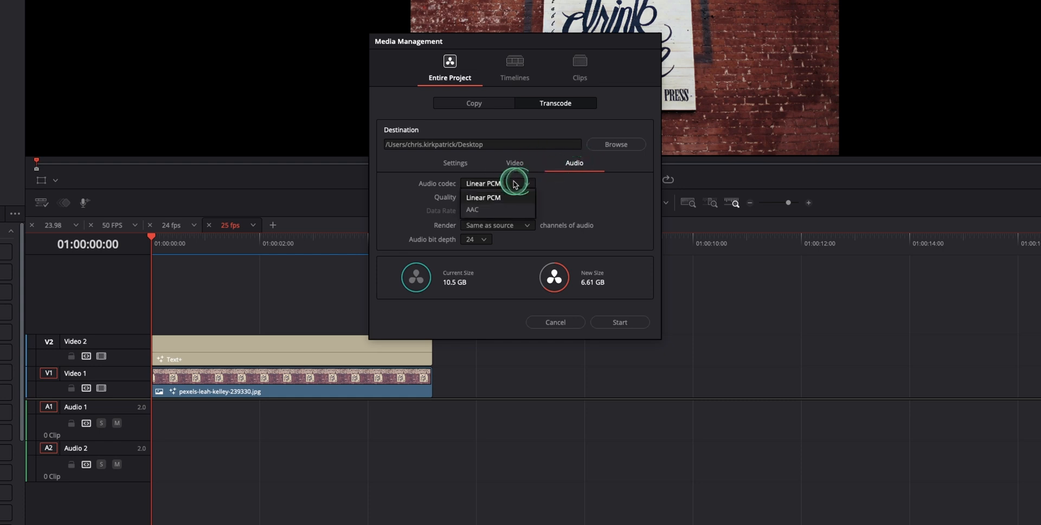
mouse_move(511, 210)
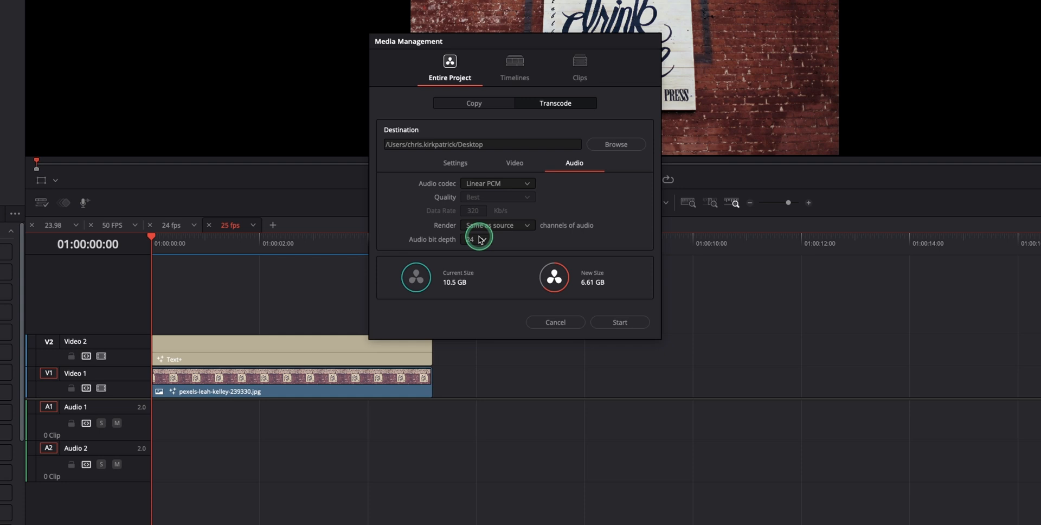
click(496, 224)
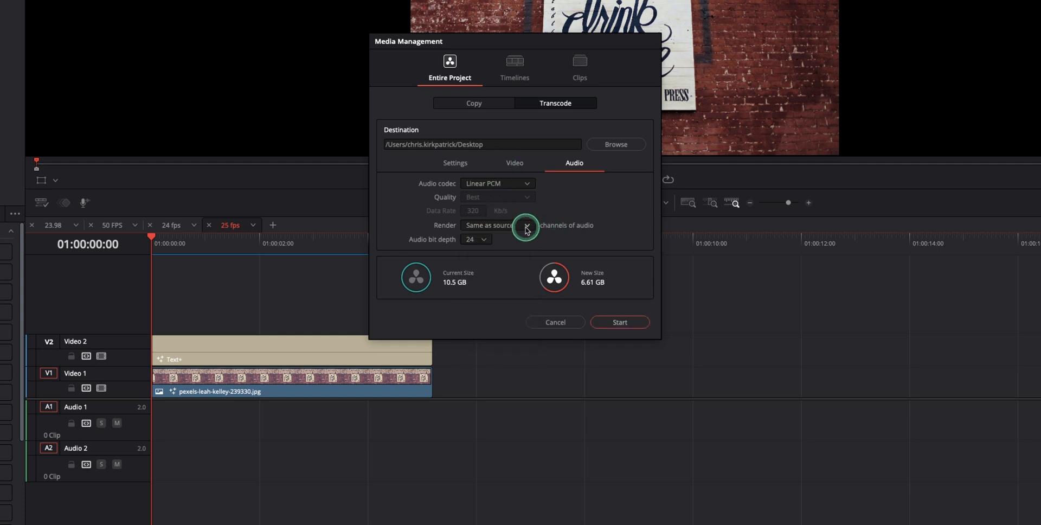
mouse_move(632, 279)
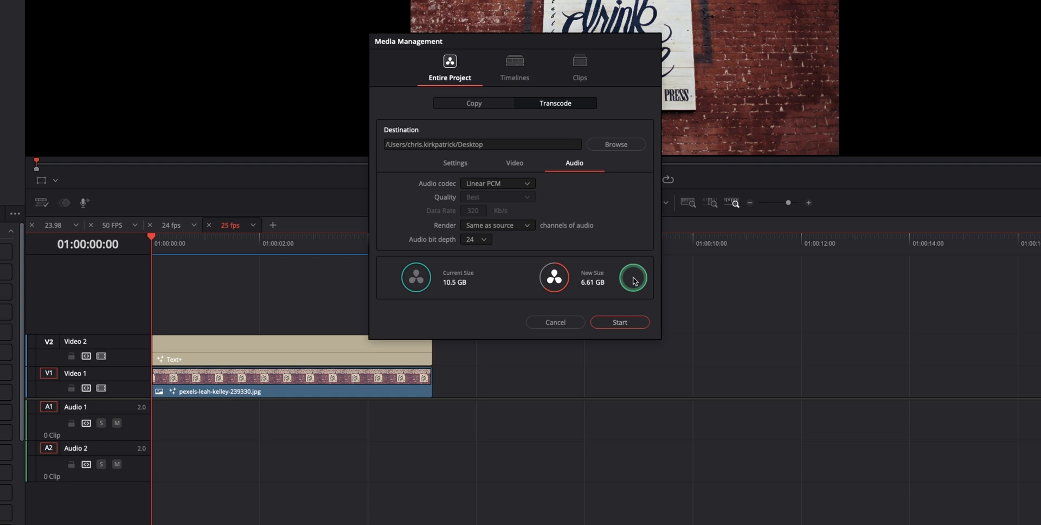
mouse_move(629, 277)
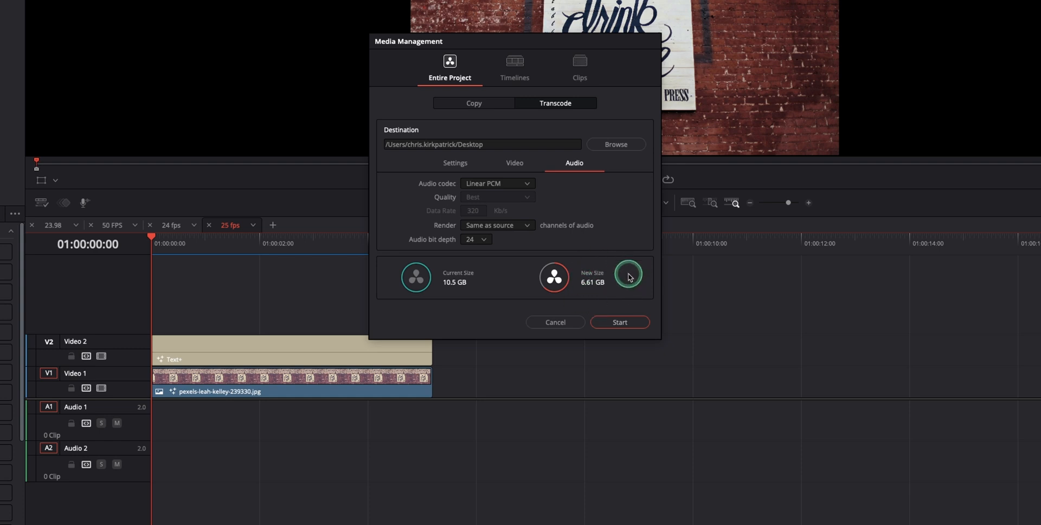
Switch Media Management to Timelines and show the project's timeline list
click(515, 66)
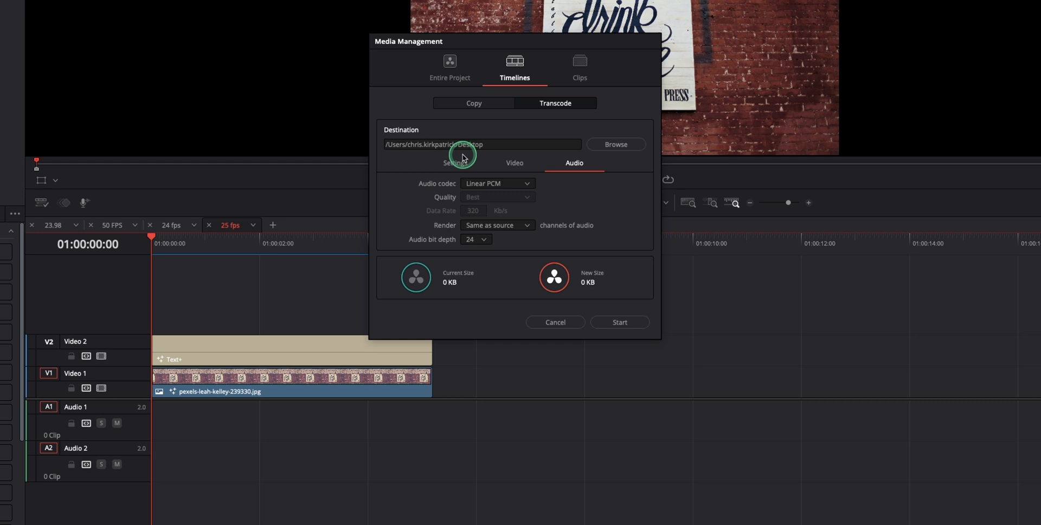
click(454, 163)
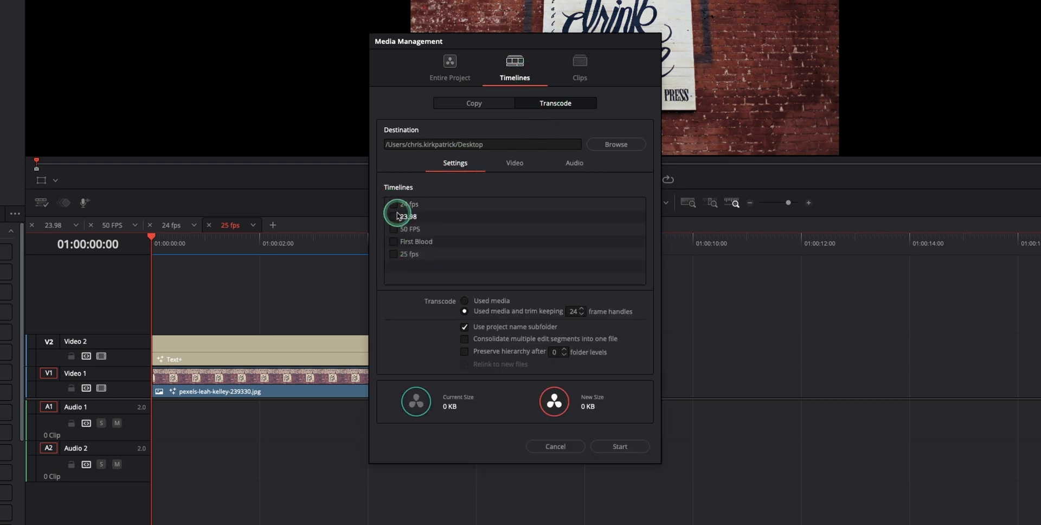
click(574, 163)
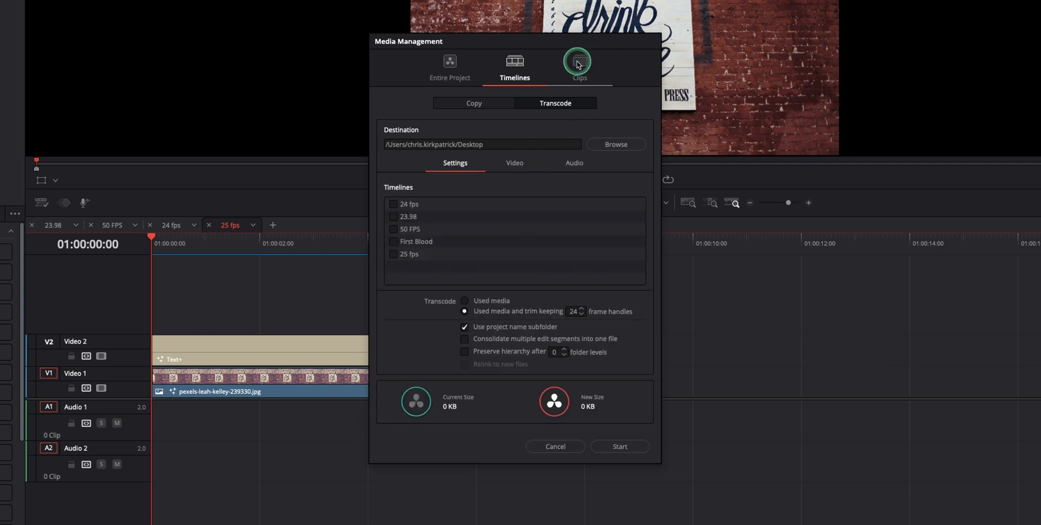
Switch Media Management to Clips, ending on selected timeline clips with trimmed used media
click(580, 62)
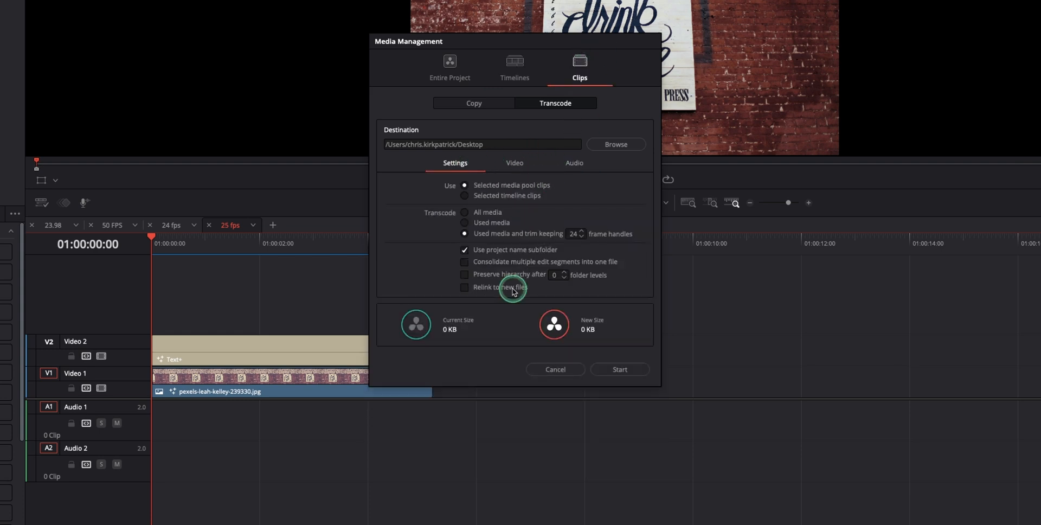
mouse_move(525, 313)
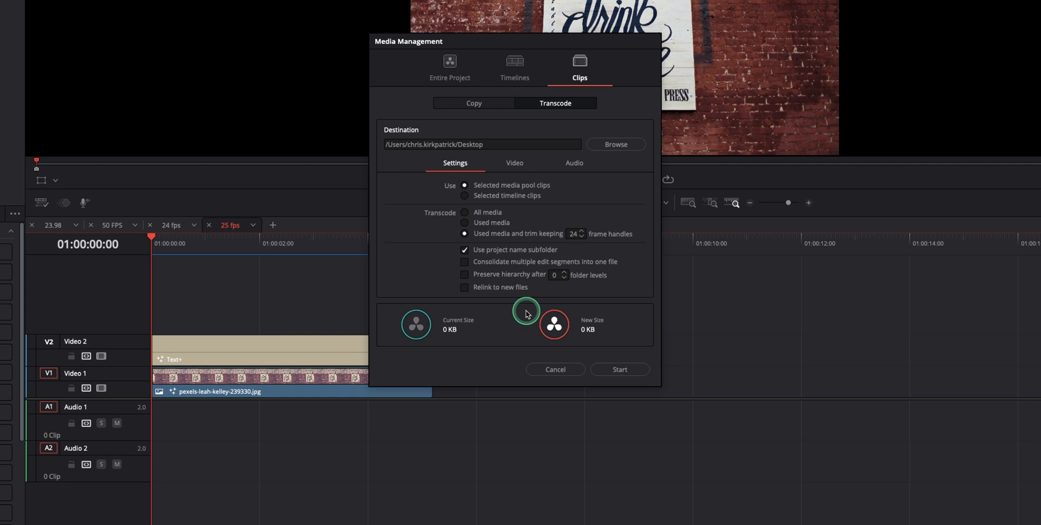
click(464, 195)
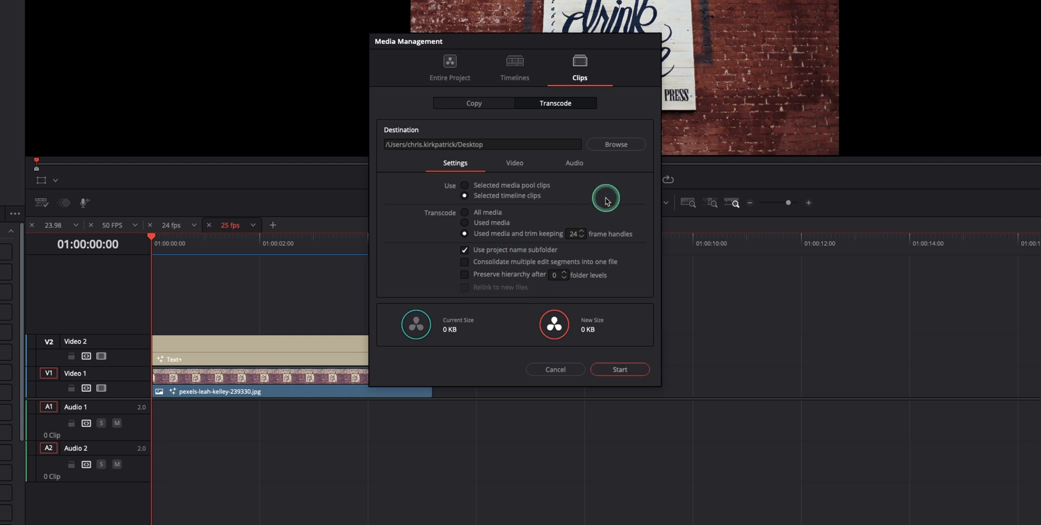
click(465, 185)
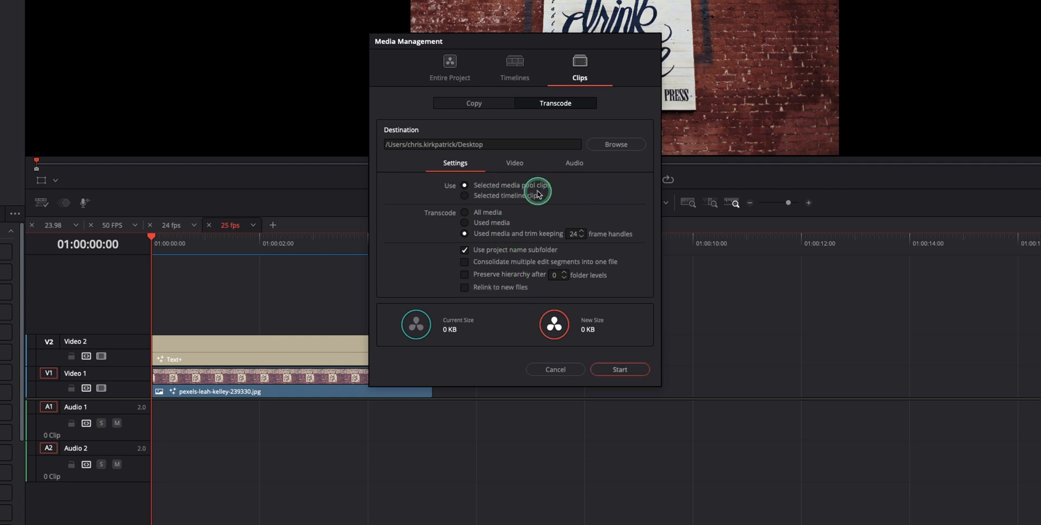
click(465, 196)
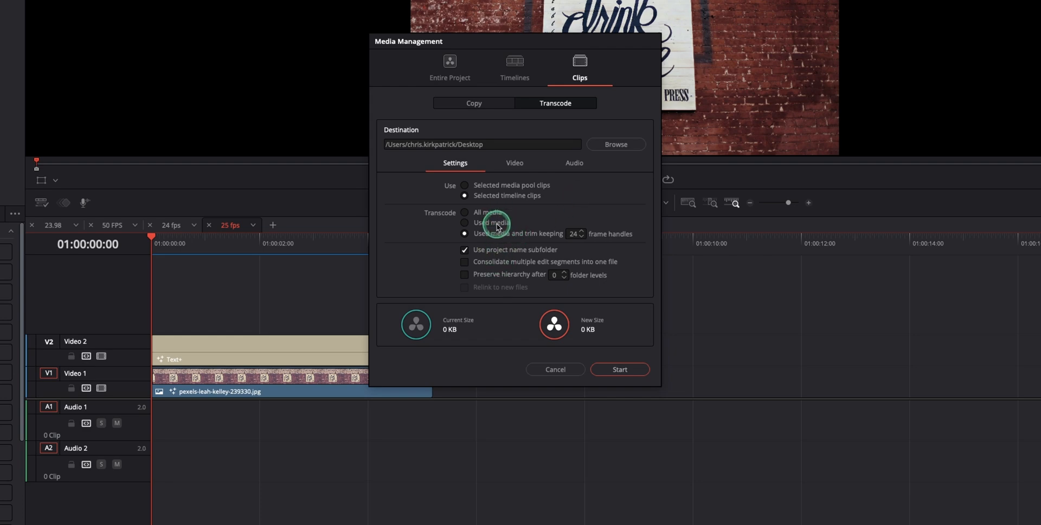
click(555, 370)
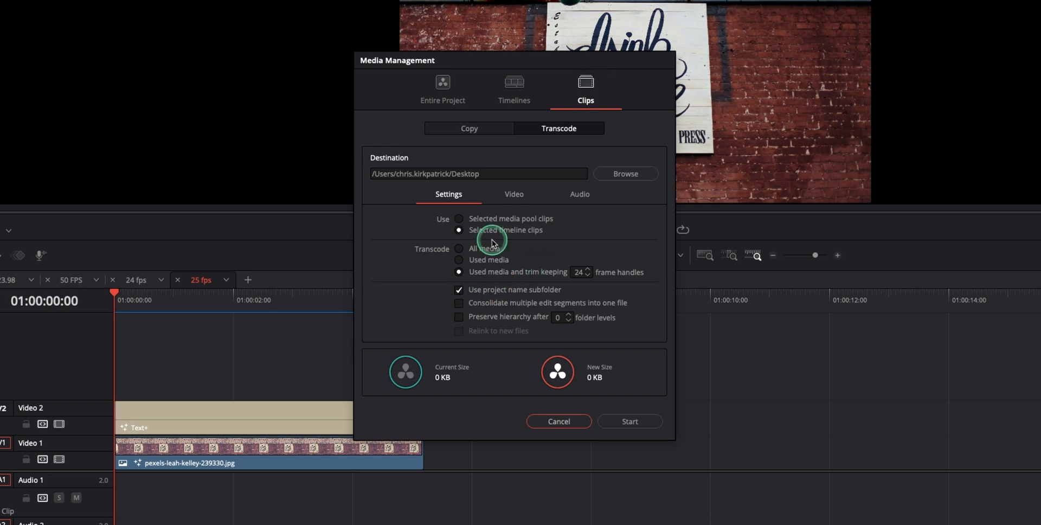
Use selected media pool clips (3.40 GB estimate) and show their video transcode settings
click(459, 218)
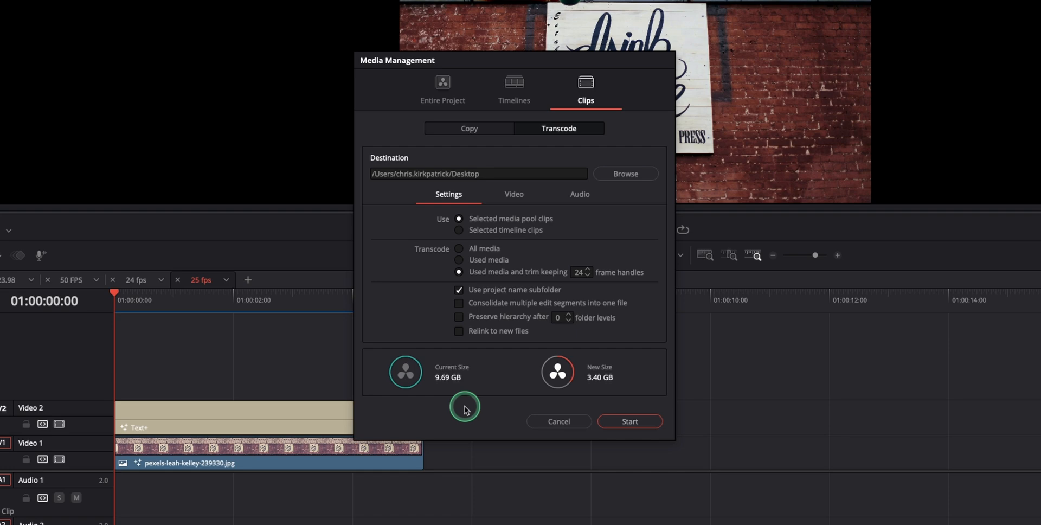
mouse_move(634, 383)
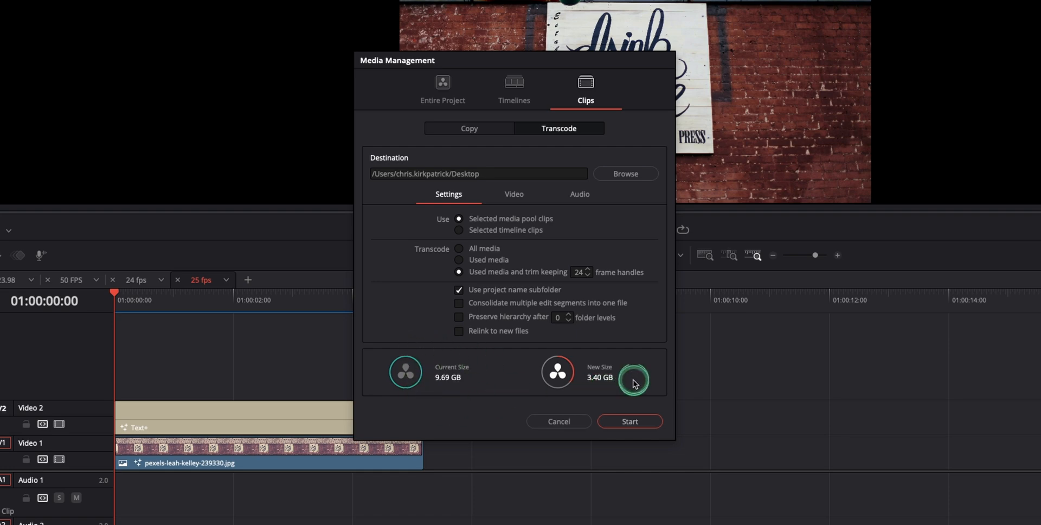
mouse_move(488, 223)
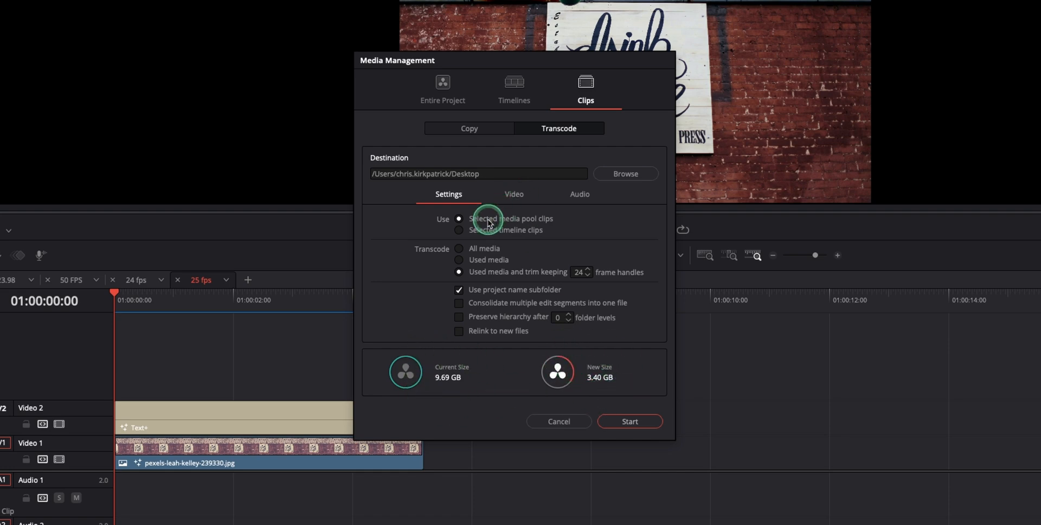
click(513, 194)
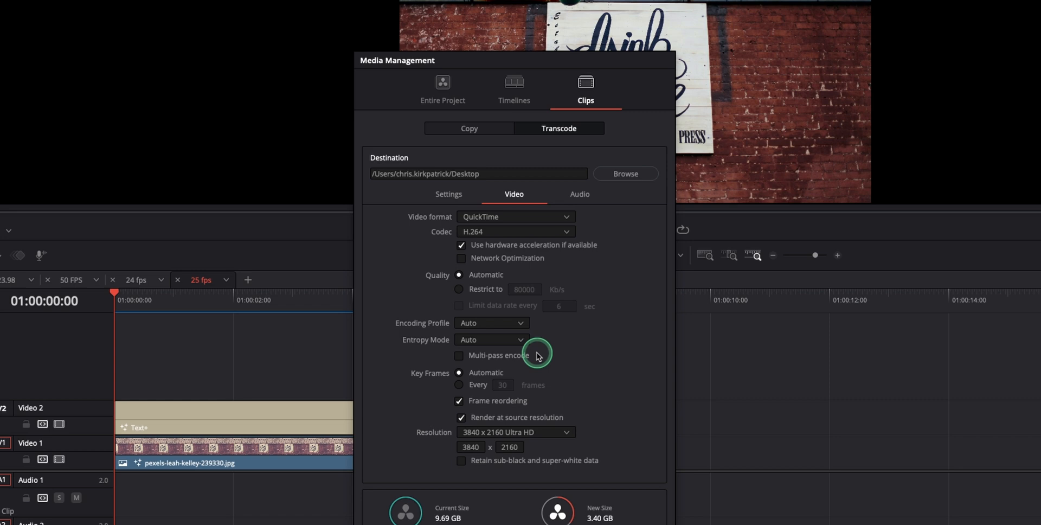
mouse_move(442, 90)
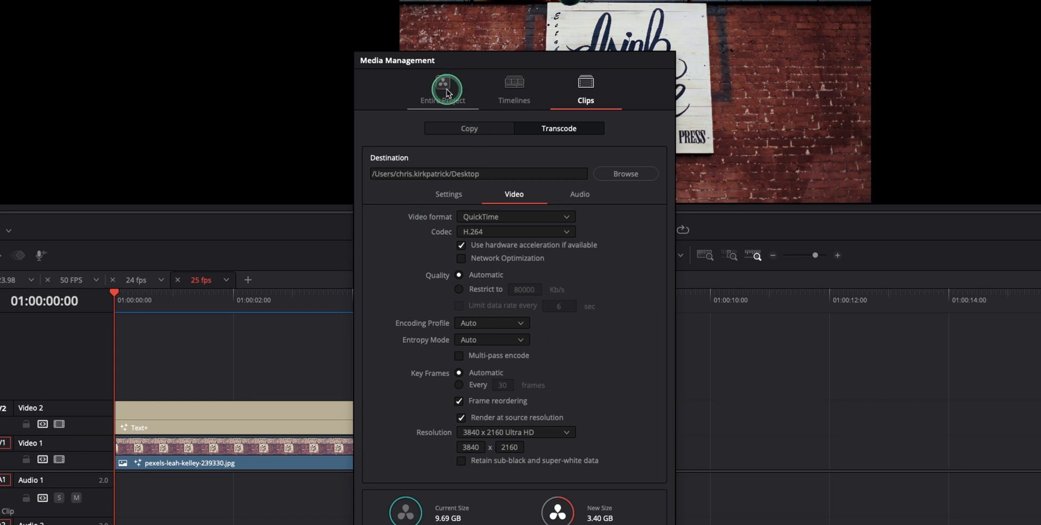
Copy only the entire project's used media and relink to the new files (10.58 GB estimated)
click(443, 87)
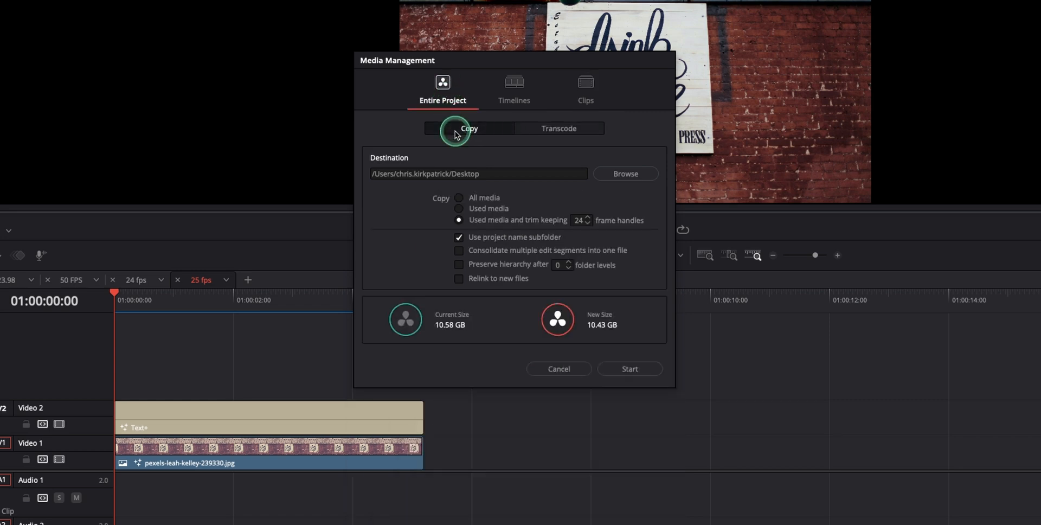
click(458, 198)
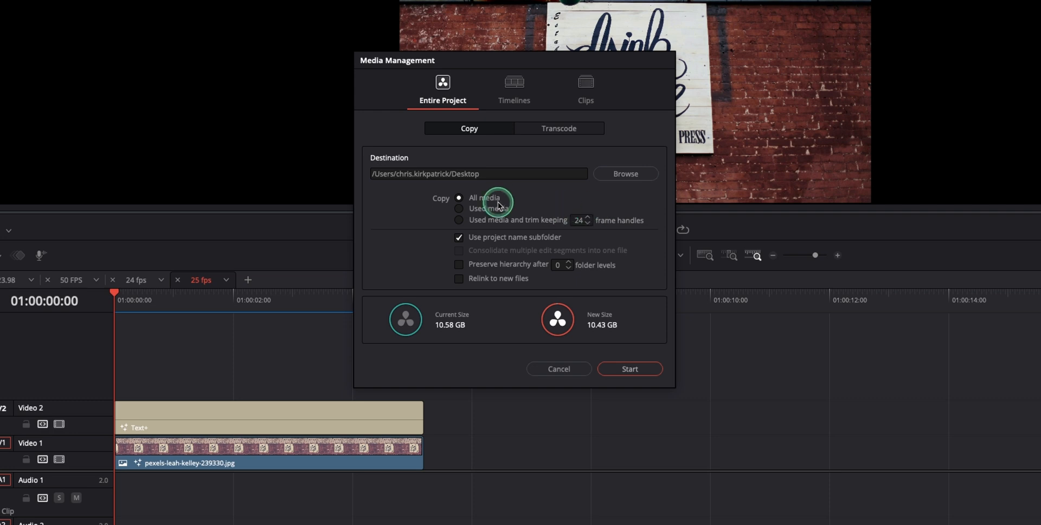
click(458, 208)
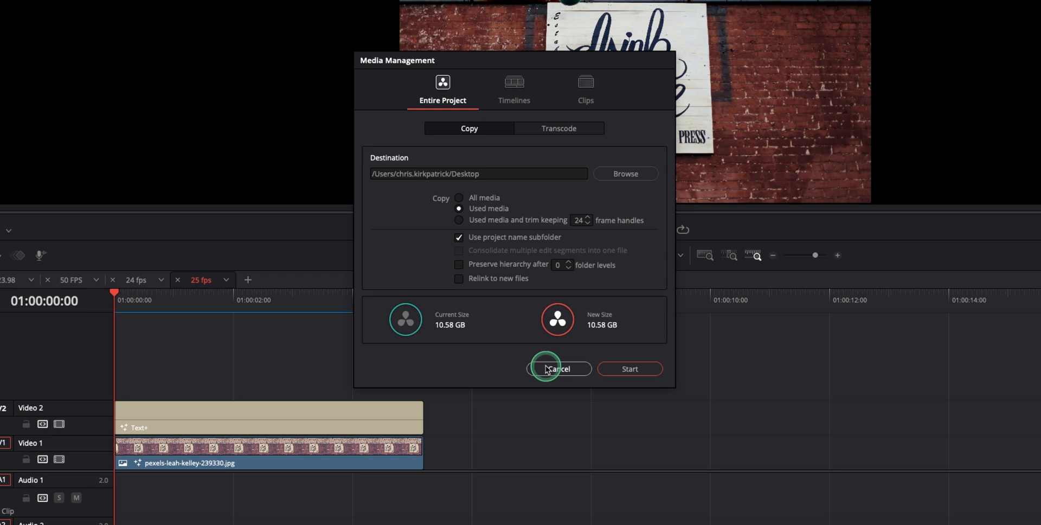
mouse_move(454, 357)
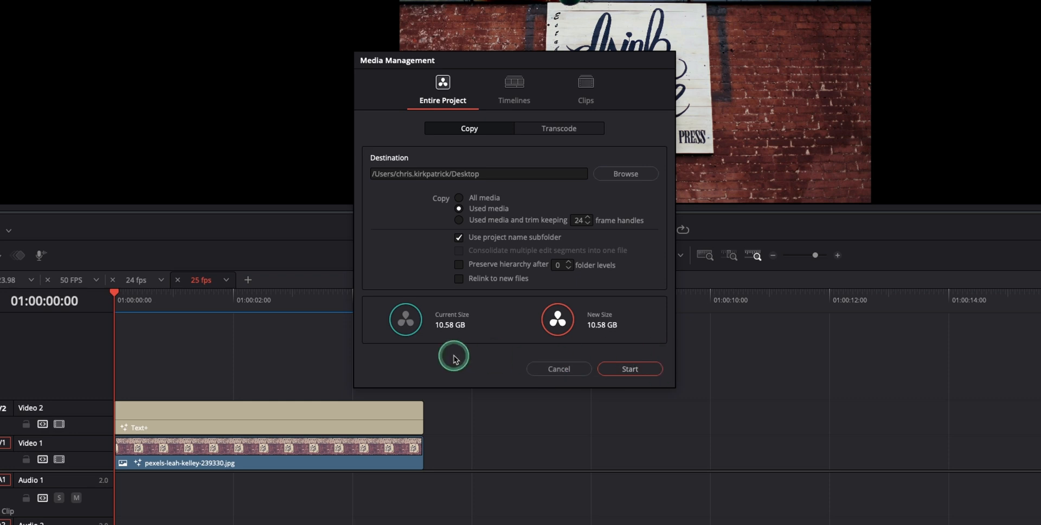
mouse_move(492, 284)
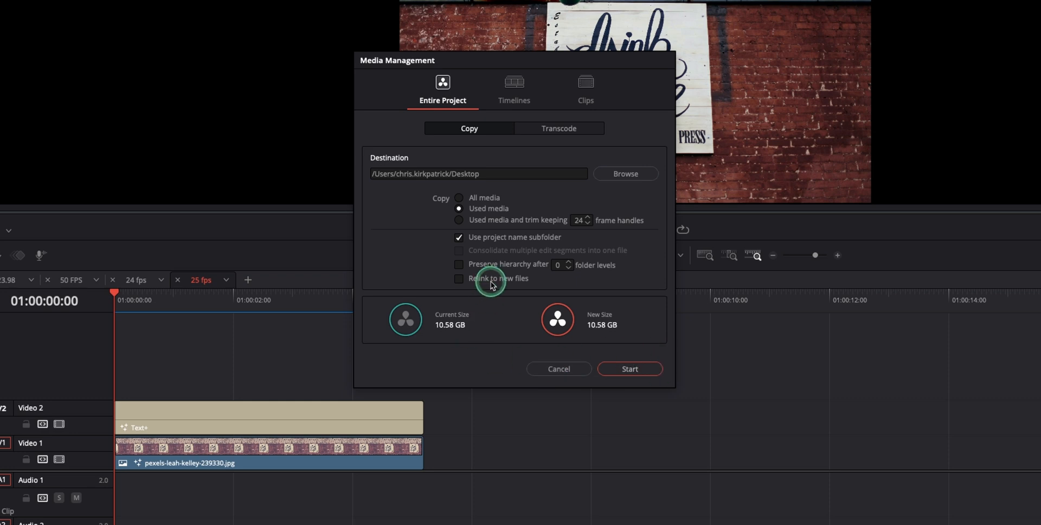
click(459, 278)
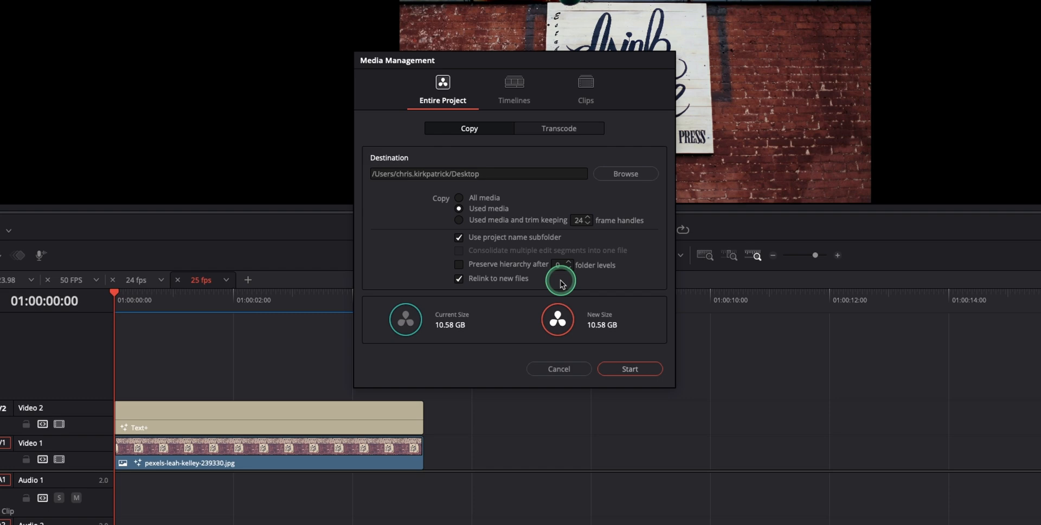